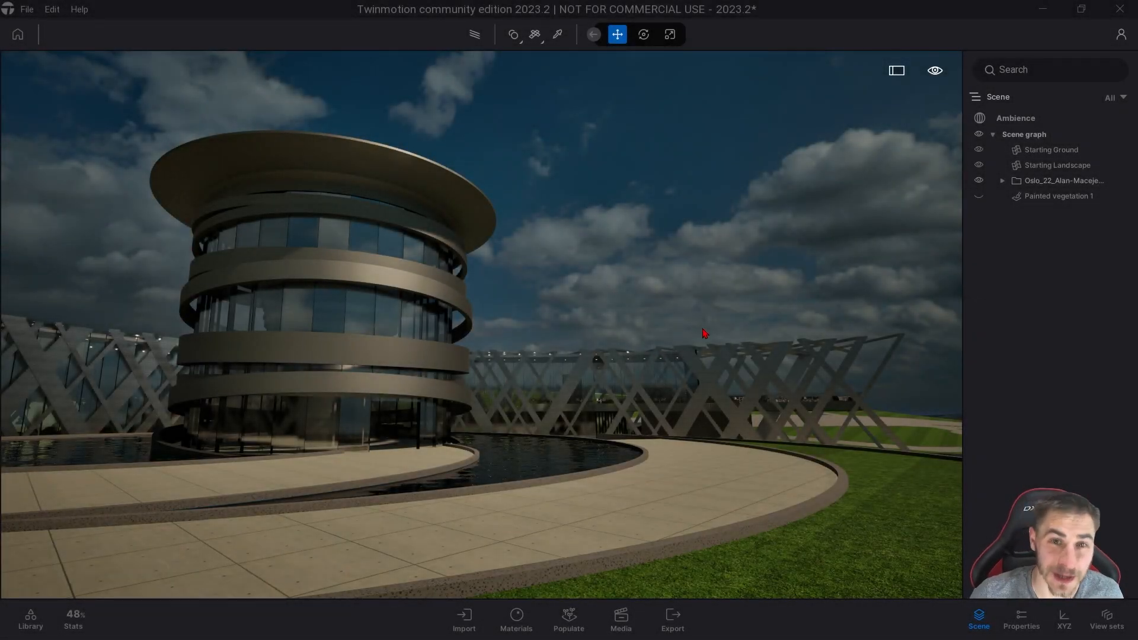
pyautogui.moveTo(713, 319)
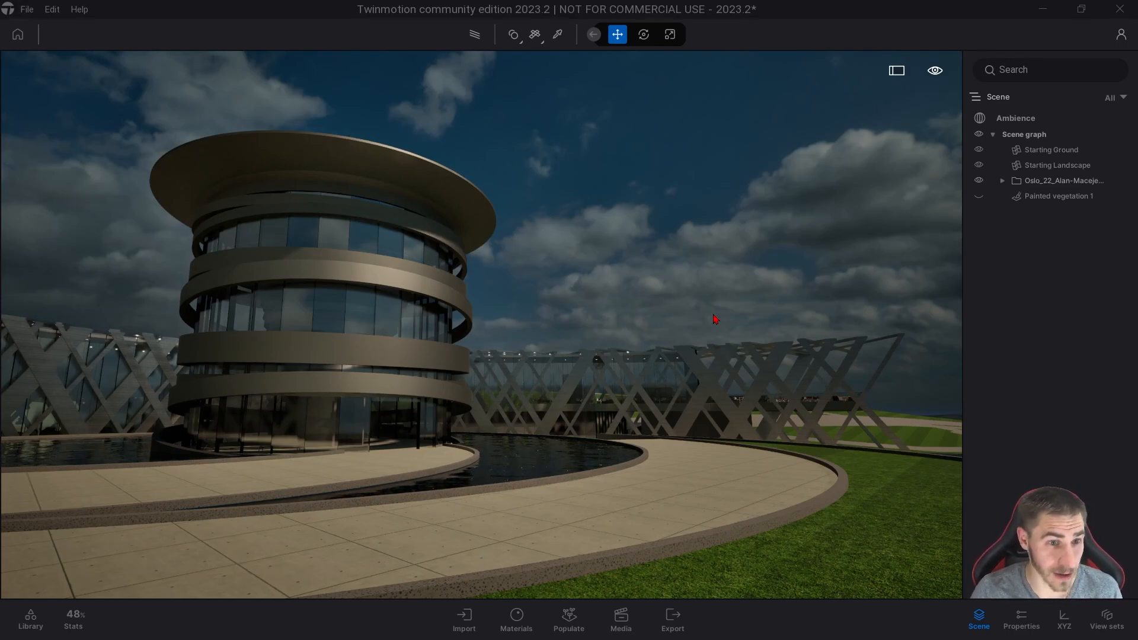
pyautogui.moveTo(1059, 338)
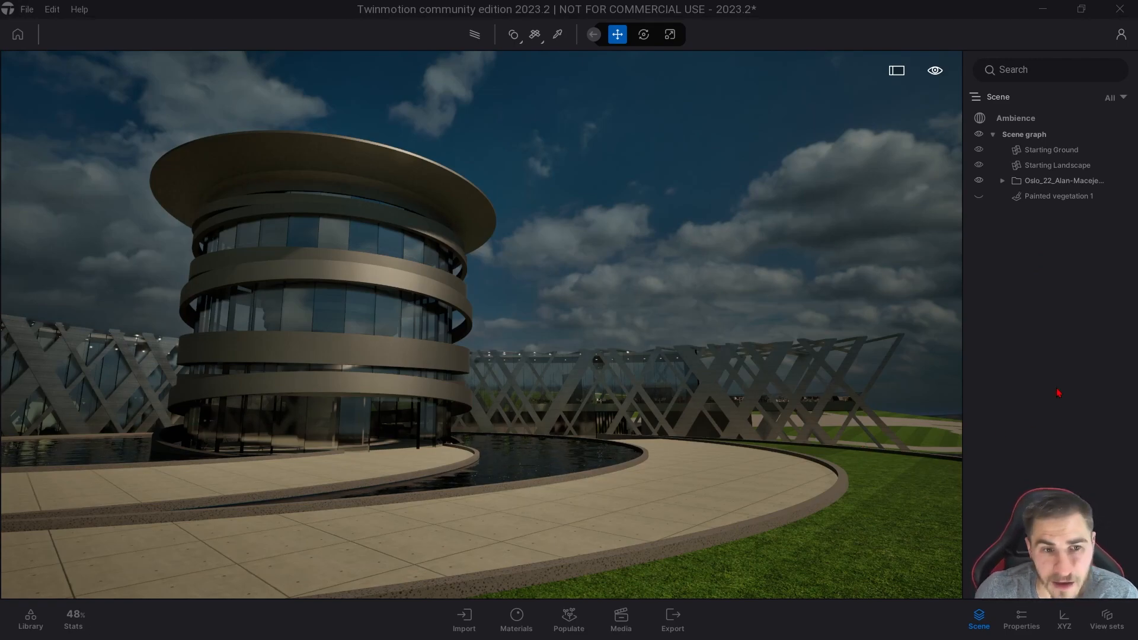
pyautogui.moveTo(1082, 406)
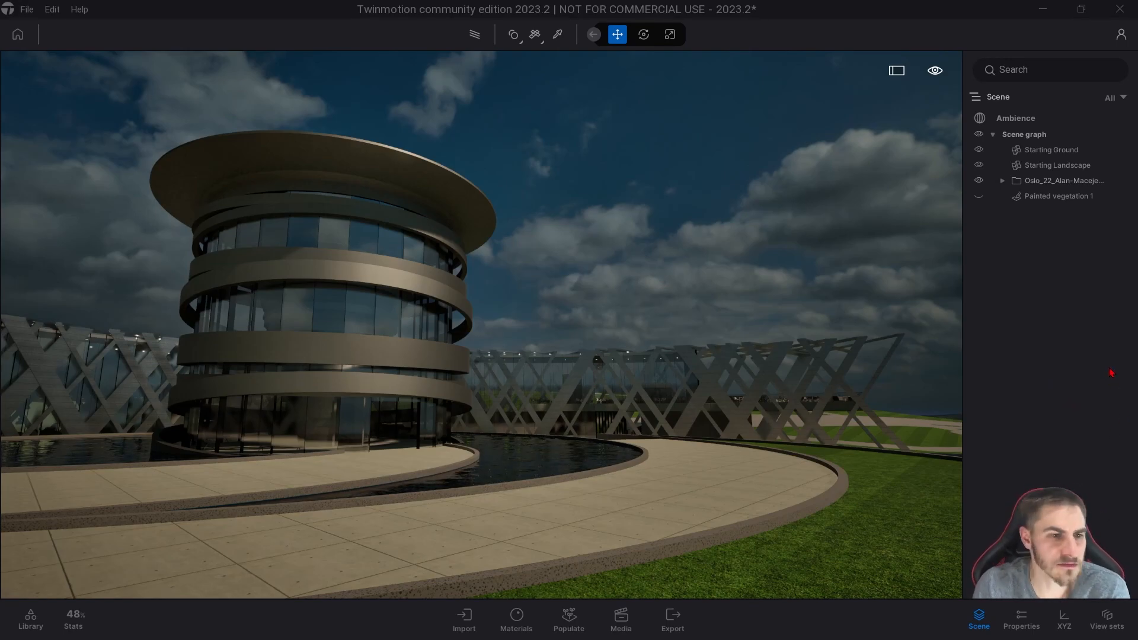
# - Browse the library's Tools > Animators, then return to its top-level categories
pyautogui.click(30, 620)
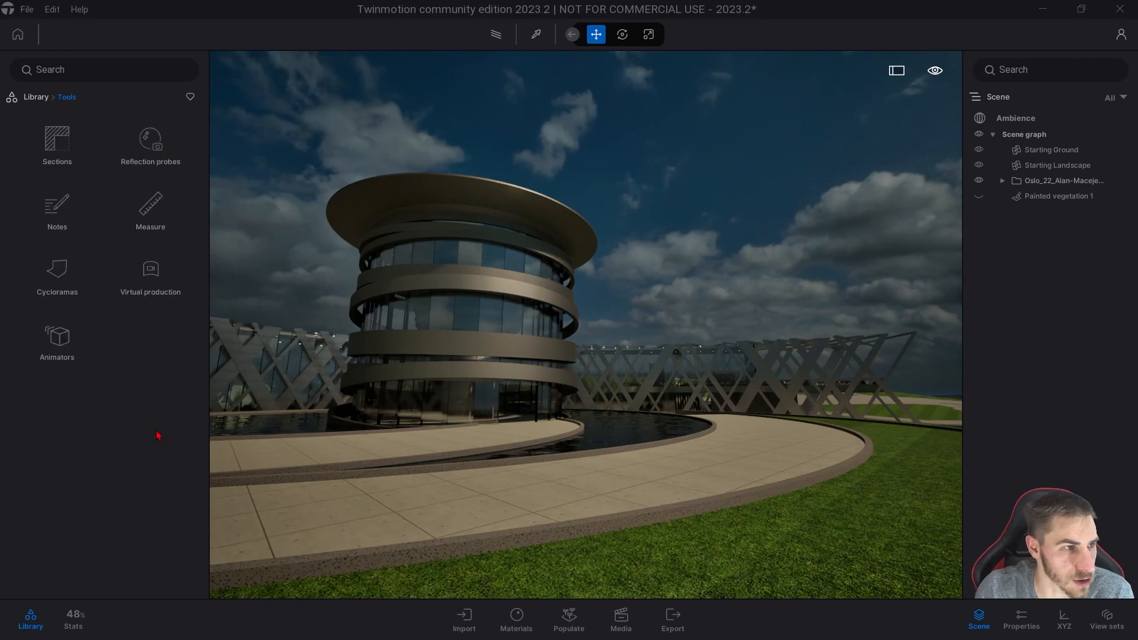
pyautogui.click(57, 341)
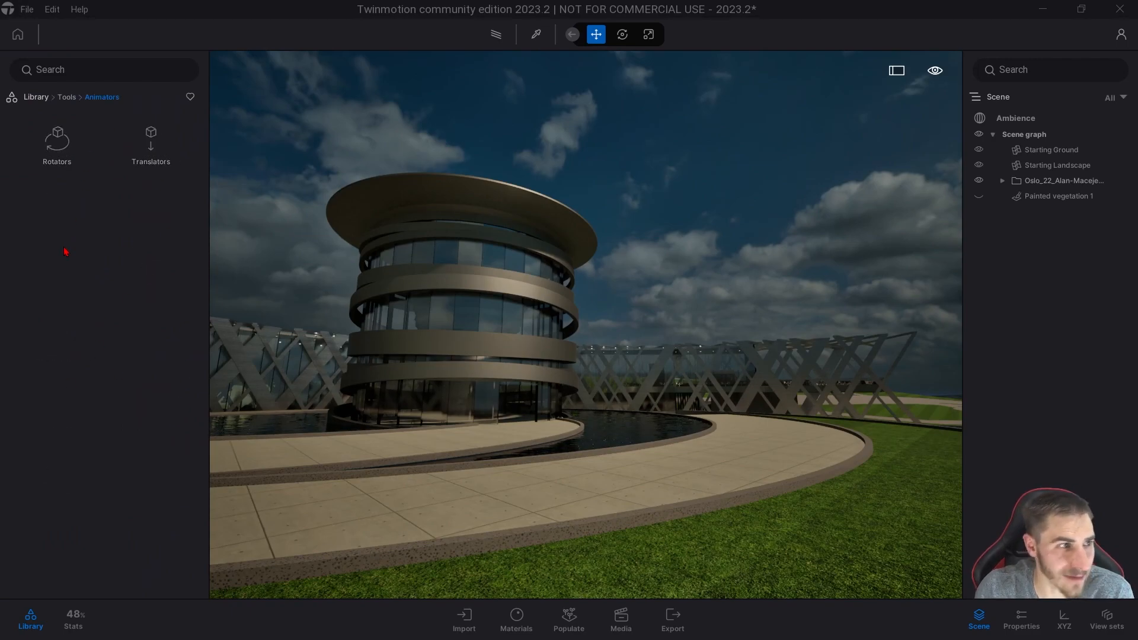
pyautogui.moveTo(119, 340)
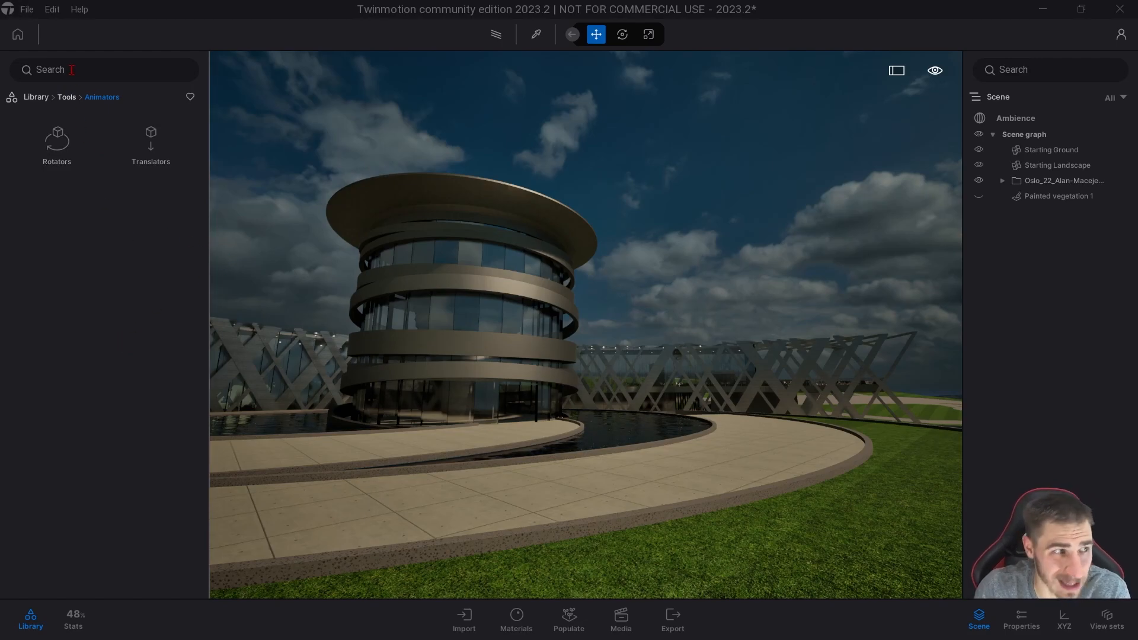
pyautogui.click(34, 96)
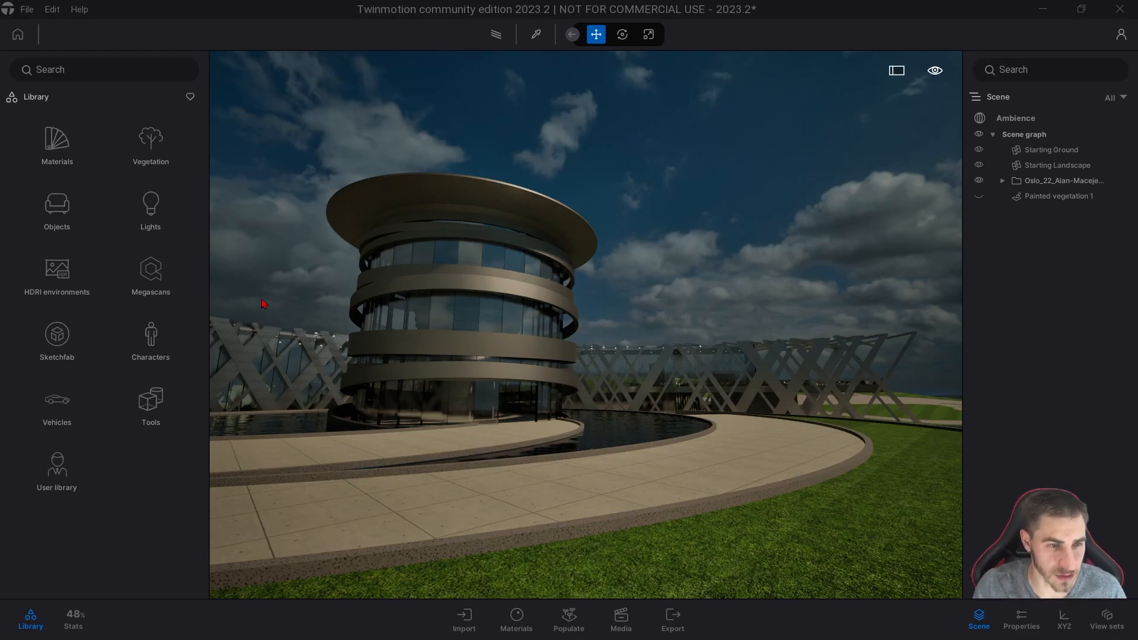
pyautogui.moveTo(635, 251)
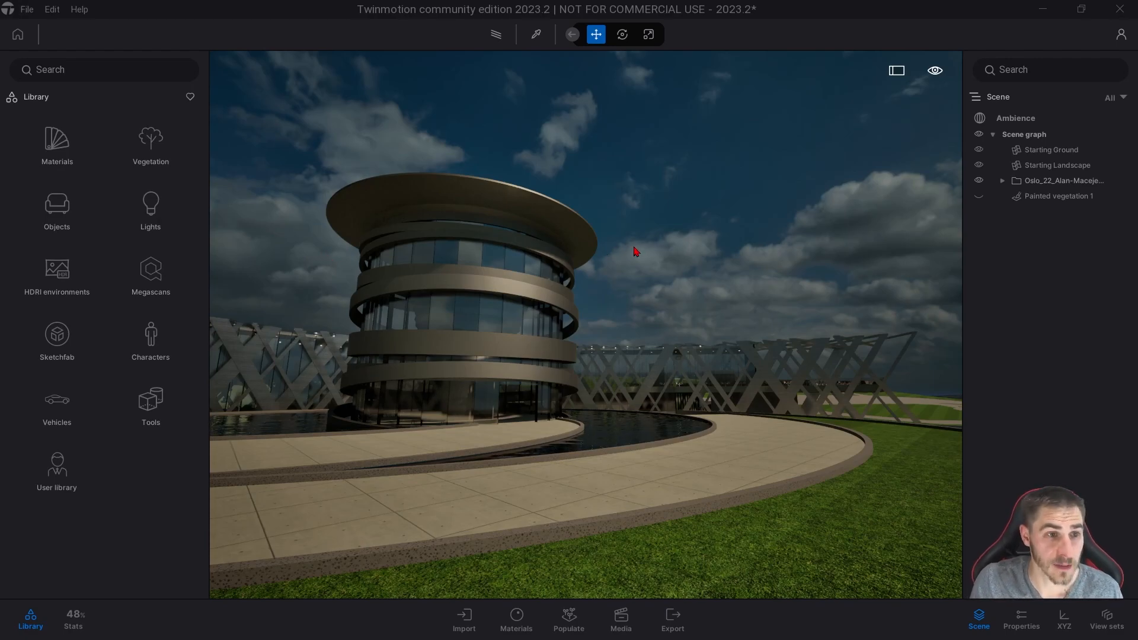
pyautogui.moveTo(609, 224)
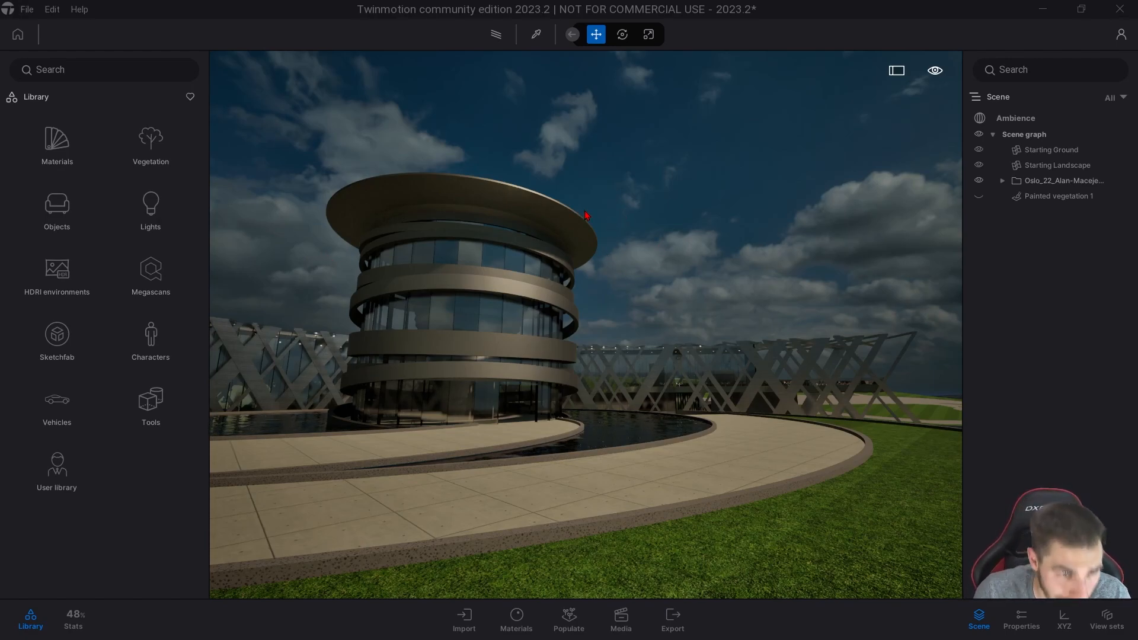
pyautogui.moveTo(451, 167)
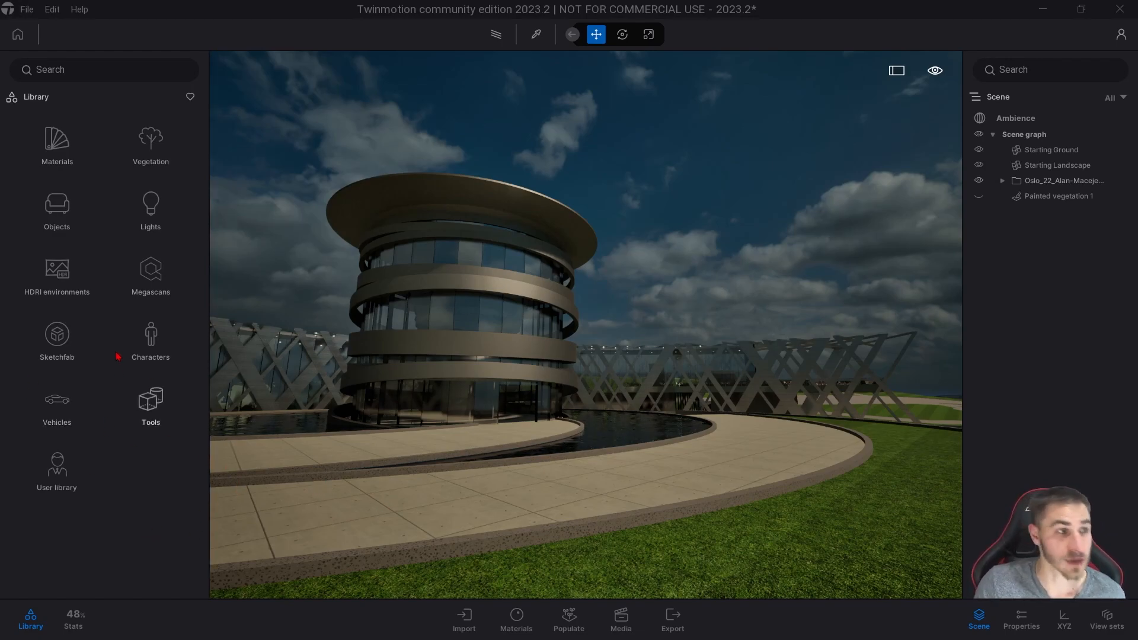
# - Browse Sketchfab animated models and delete the placed animated dragon from the scene graph
pyautogui.click(57, 341)
pyautogui.write('Animated')
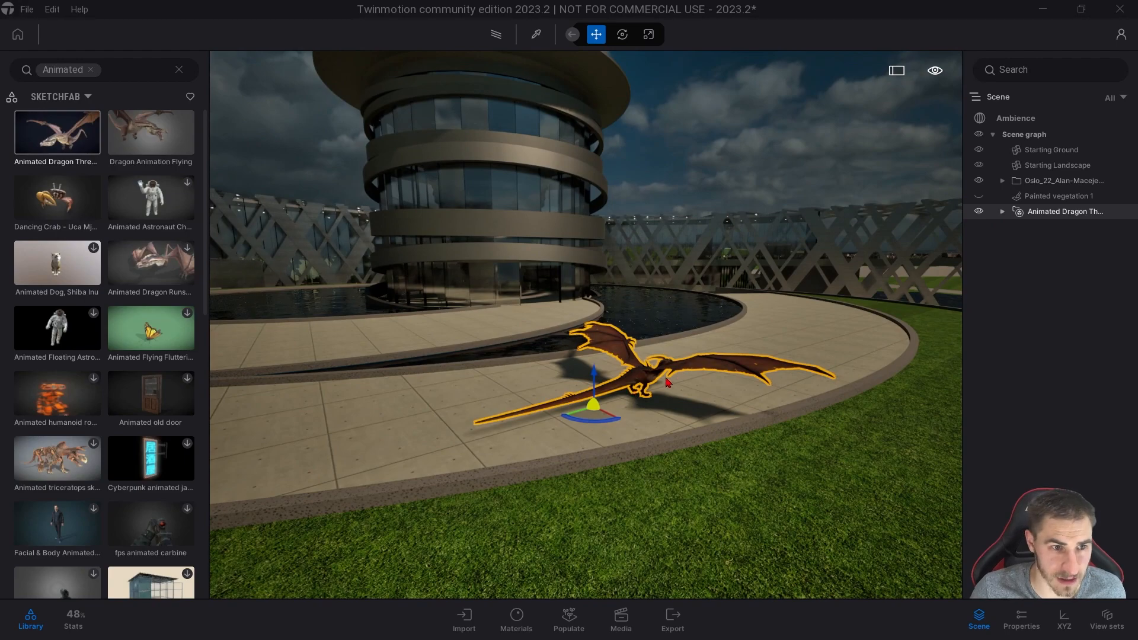
pyautogui.click(1004, 211)
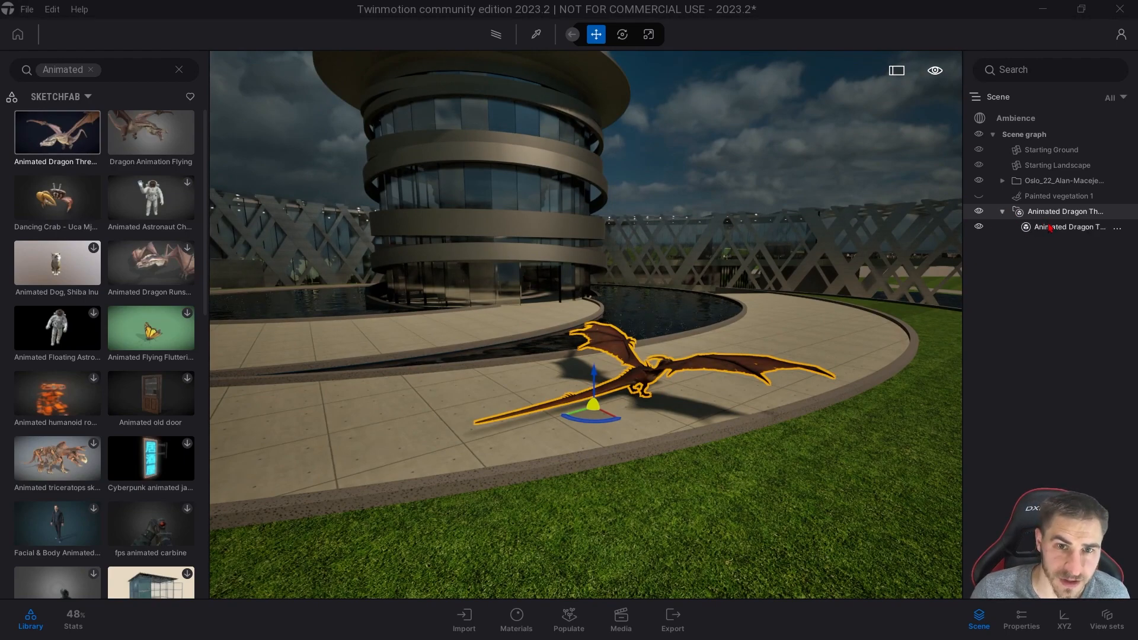
pyautogui.rightClick(1066, 211)
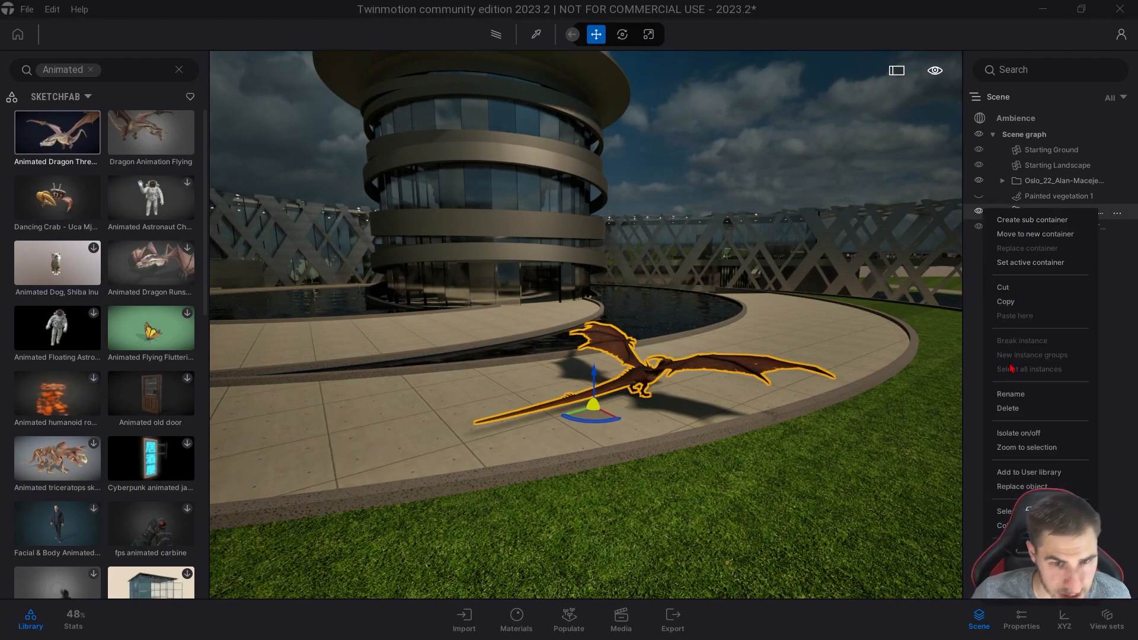
pyautogui.click(1008, 407)
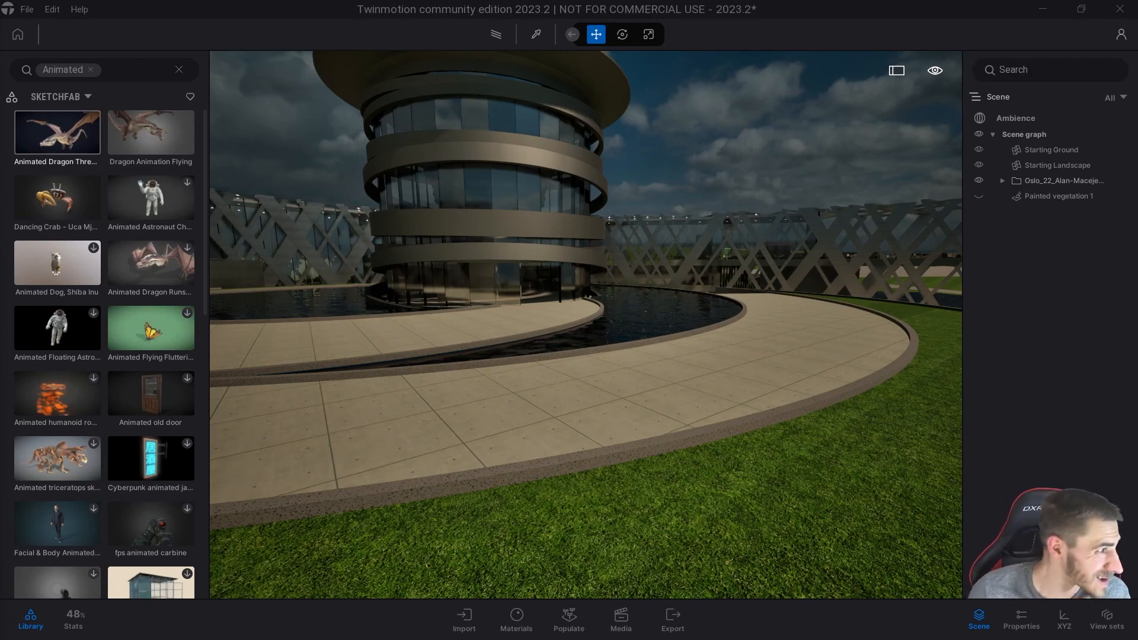
# - Review the Animated Dragon model's details and CC Attribution license, then hide the library
pyautogui.click(56, 133)
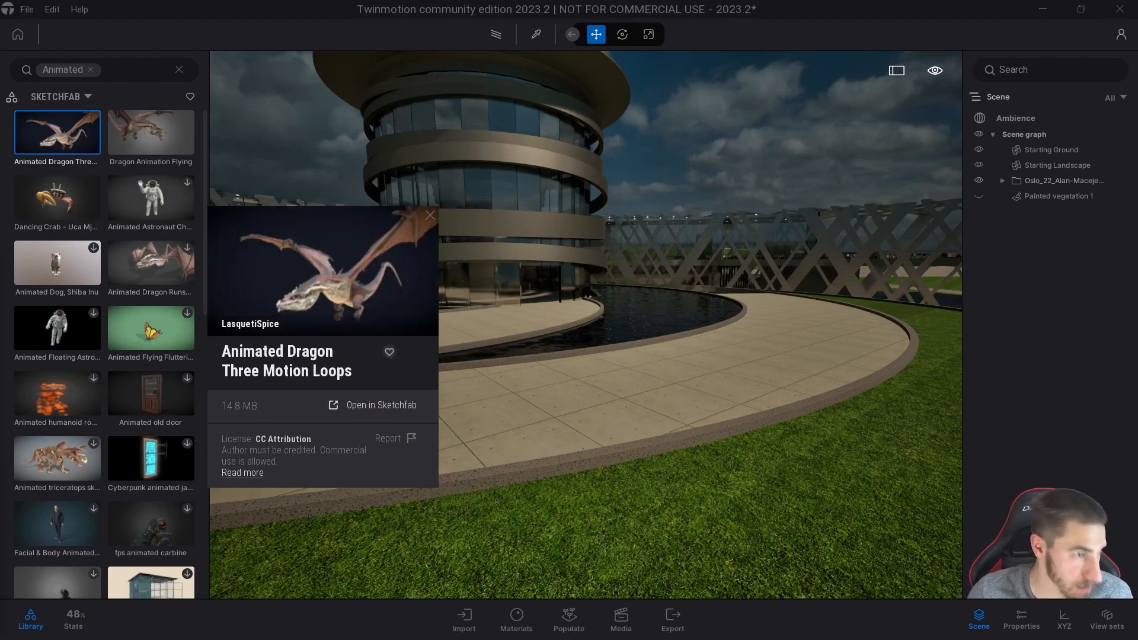
pyautogui.click(429, 214)
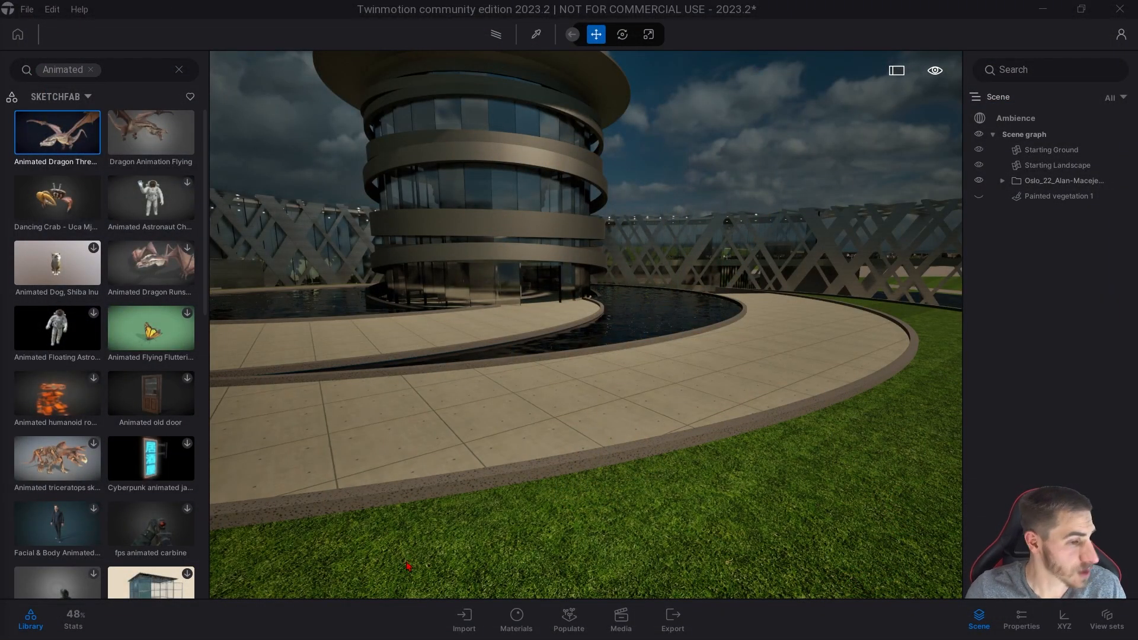
pyautogui.click(29, 620)
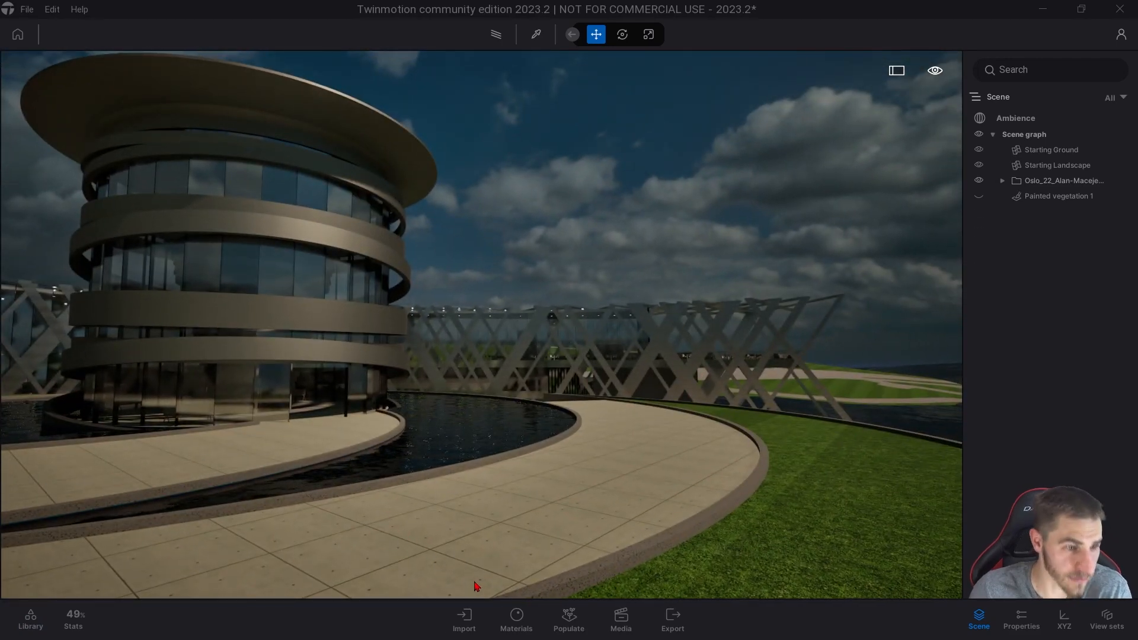
# - Bring up the import dialog and choose the Animation import option over plain geometry
pyautogui.click(464, 619)
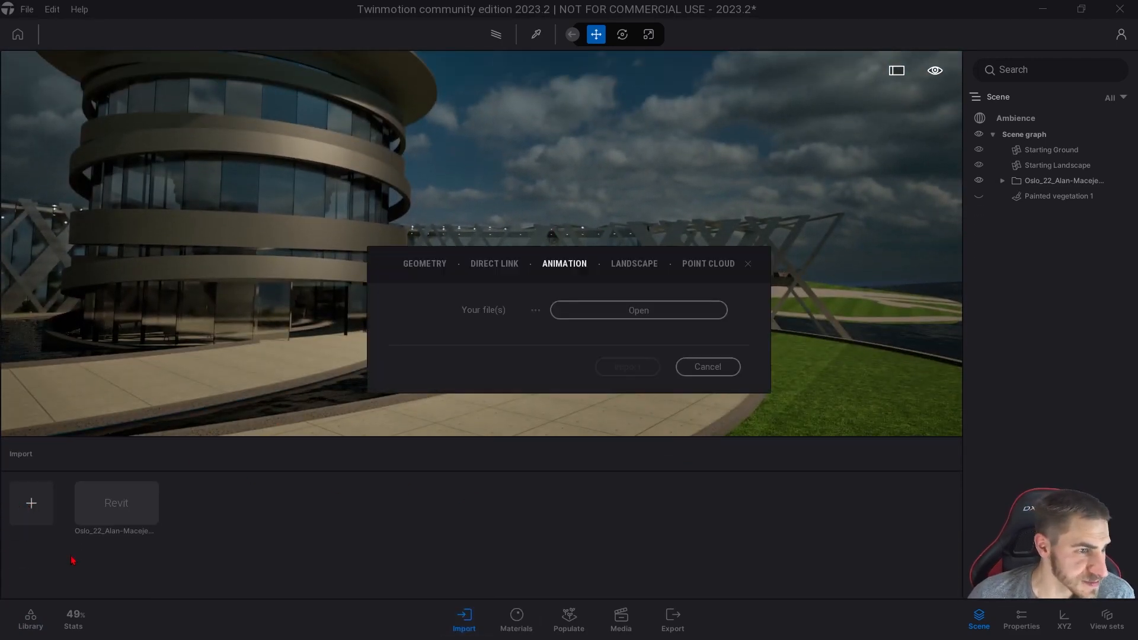
pyautogui.click(424, 263)
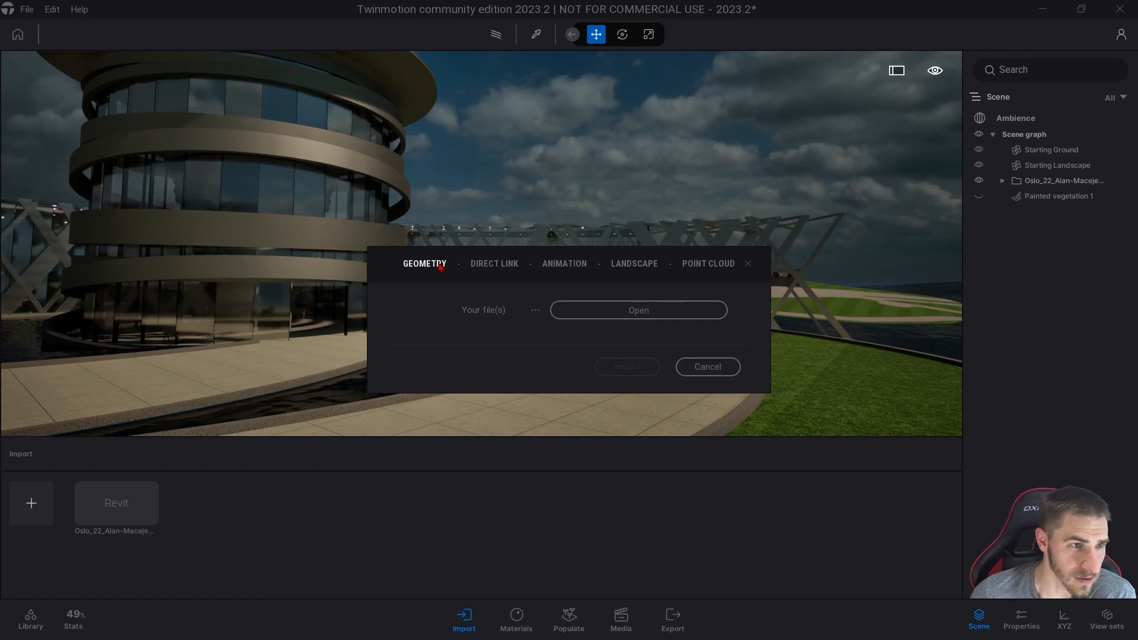
pyautogui.click(565, 263)
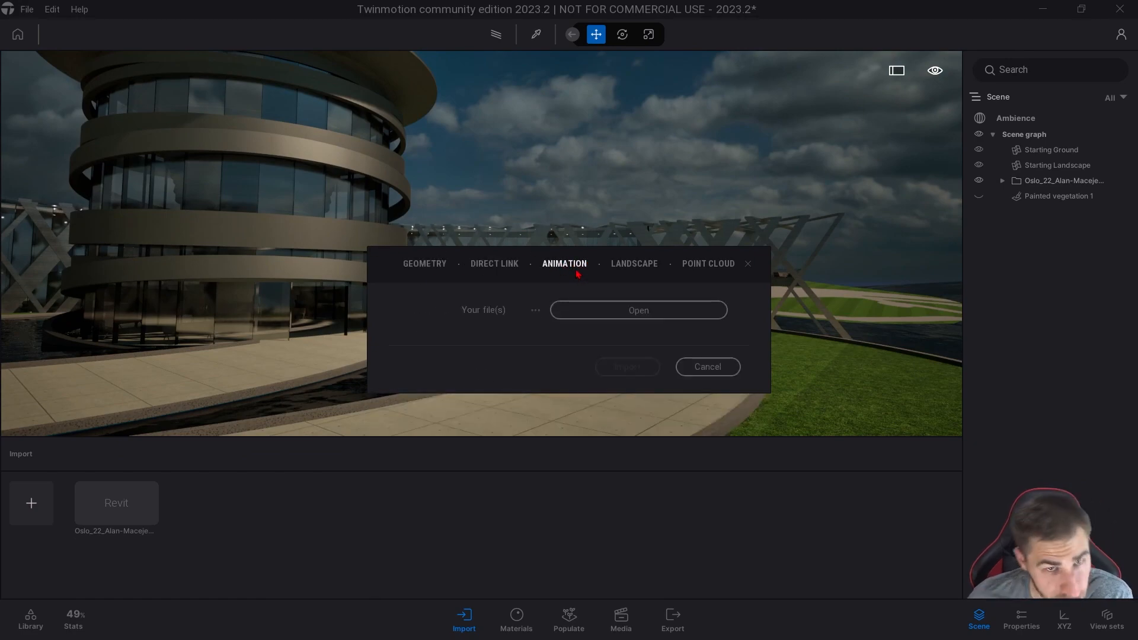
pyautogui.moveTo(484, 250)
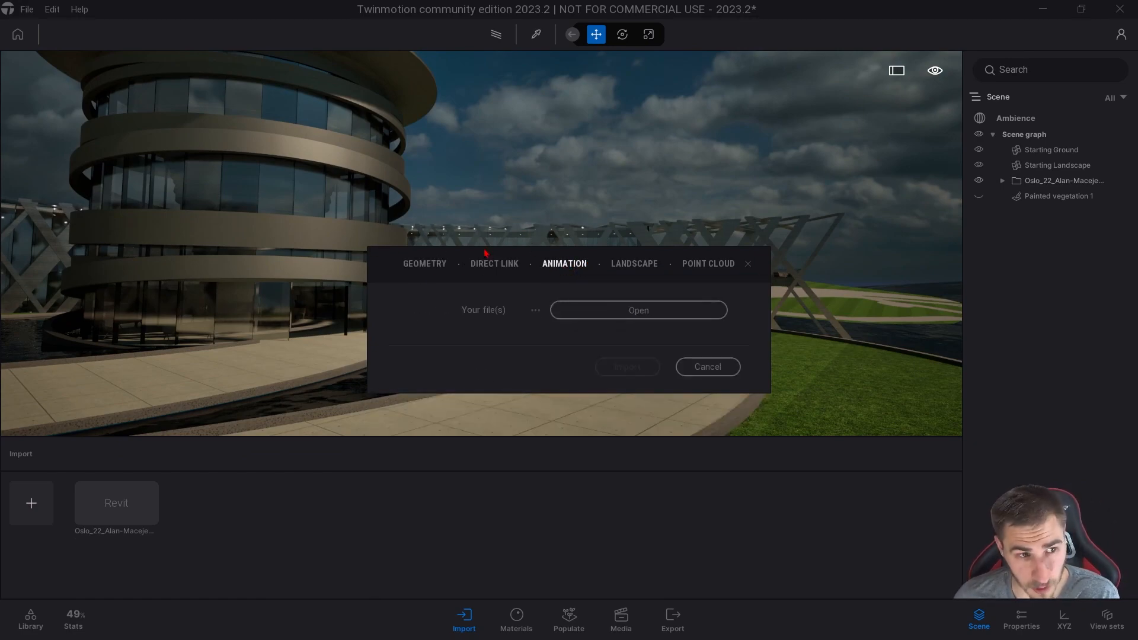
# - Browse into the animated_dragon_three_motion_loops folder and check the importable file formats for scene.gltf
pyautogui.click(637, 310)
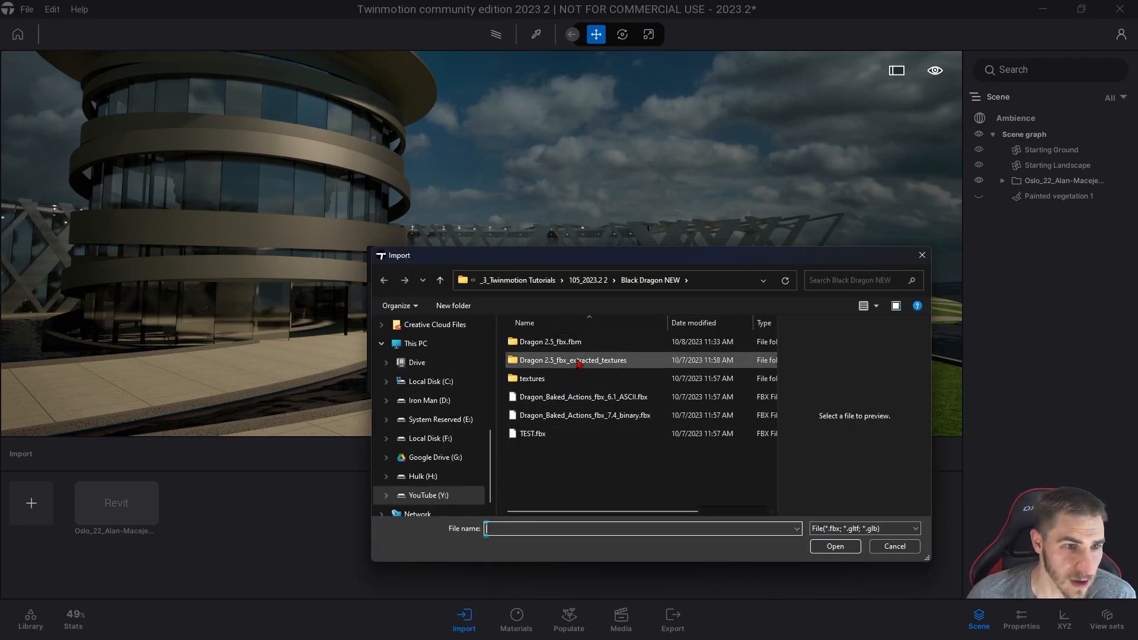
pyautogui.doubleClick(574, 360)
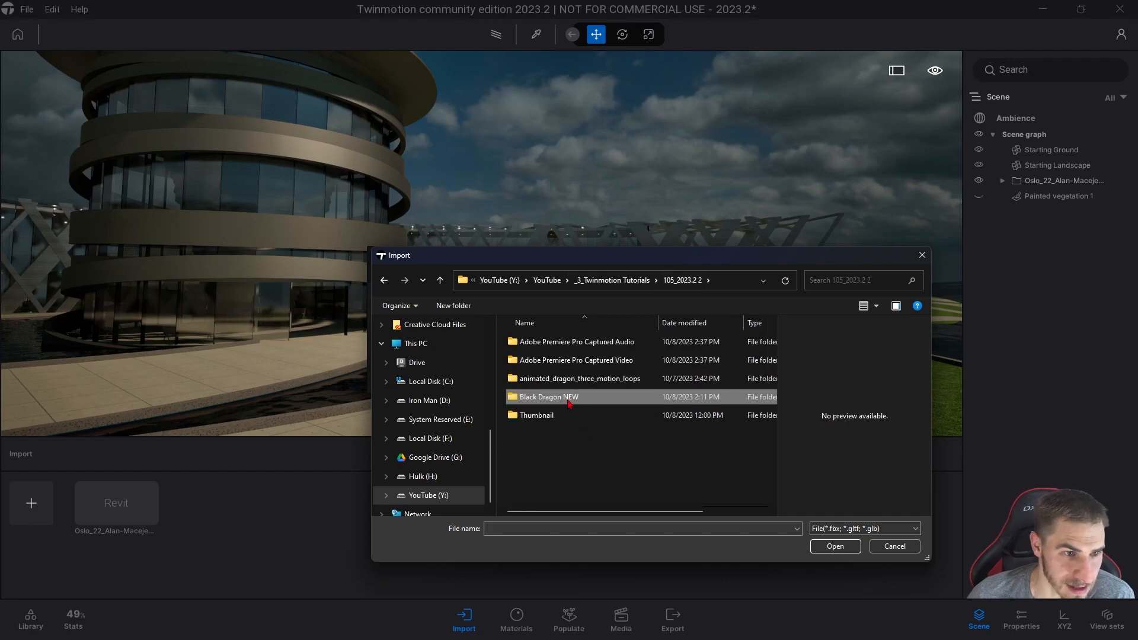
pyautogui.doubleClick(577, 378)
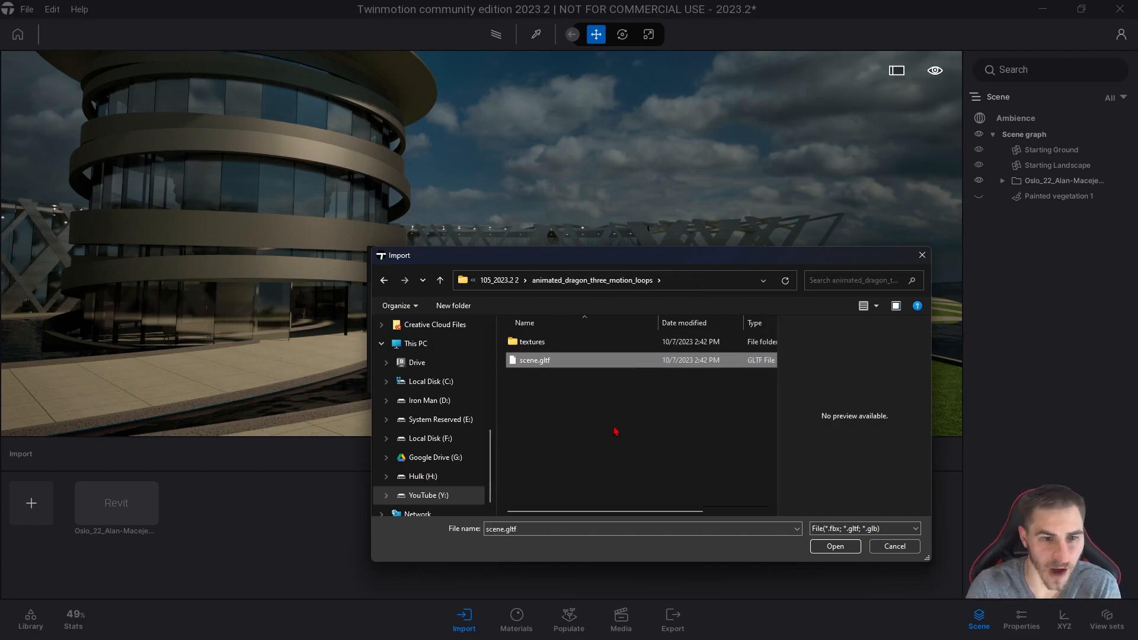
pyautogui.moveTo(886, 510)
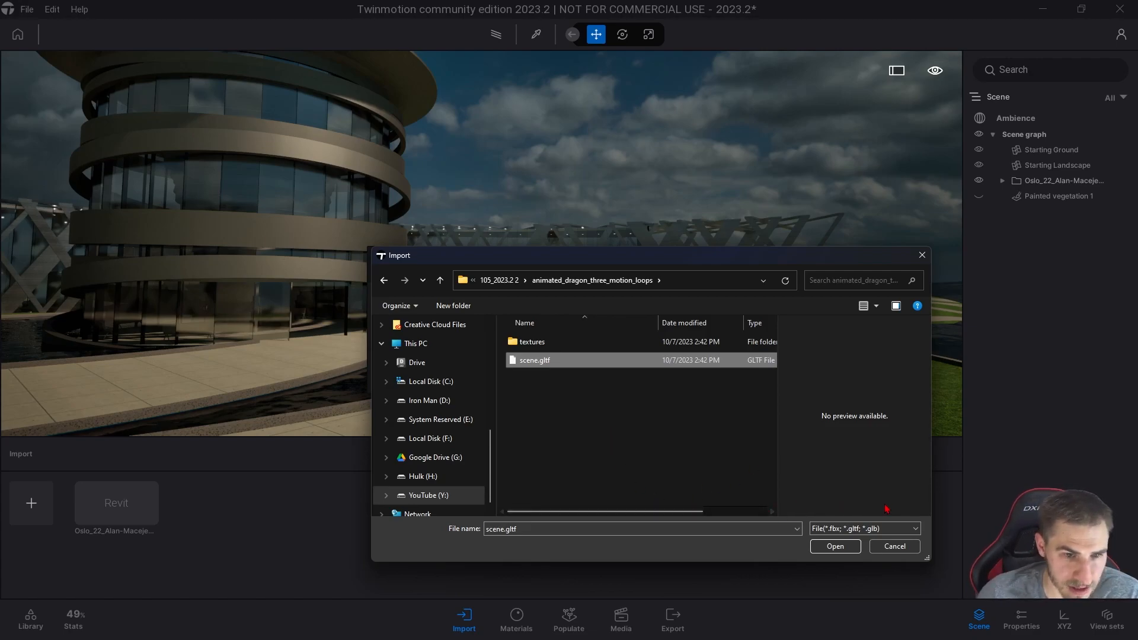
pyautogui.click(913, 529)
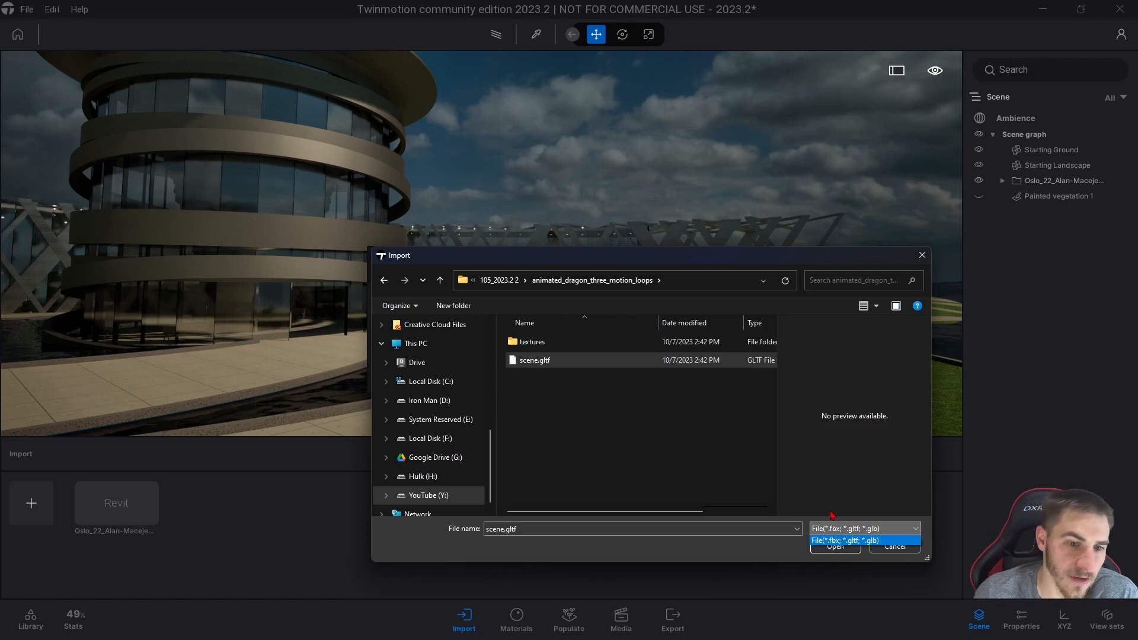
pyautogui.moveTo(742, 424)
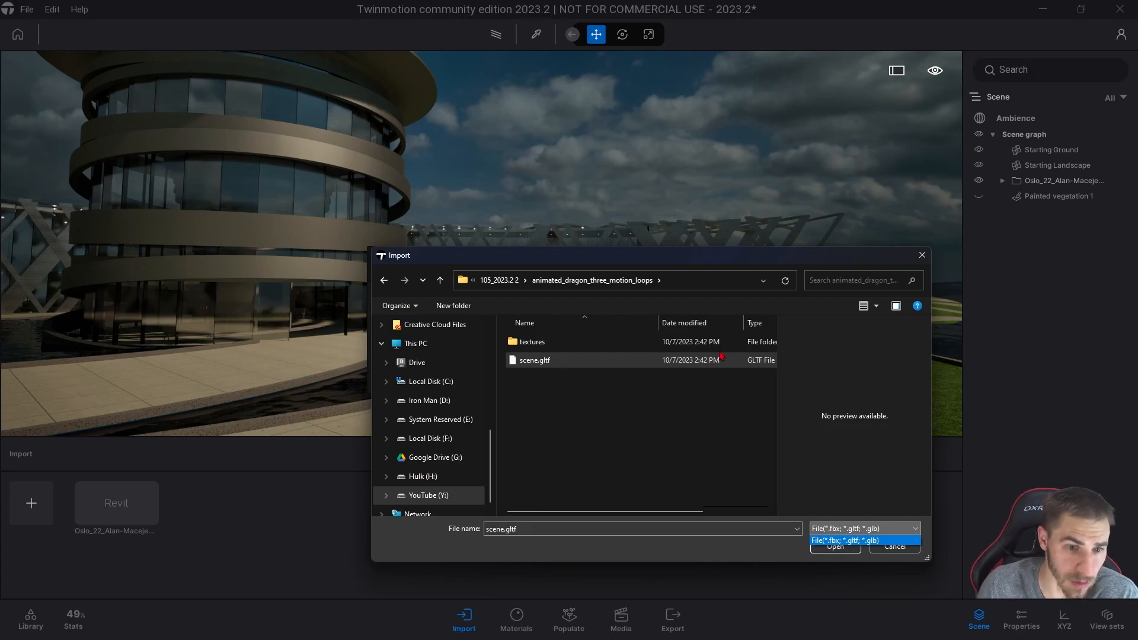
pyautogui.click(864, 541)
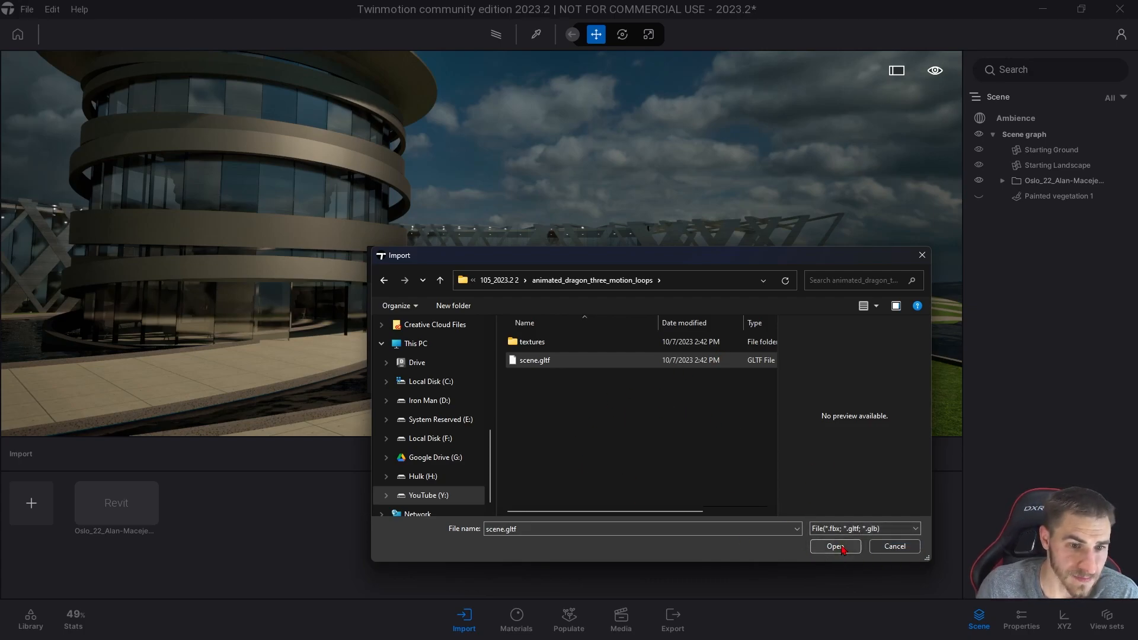
# - Import scene.gltf as an animation with full-precision UVs and normals at scale 1.0
pyautogui.click(834, 547)
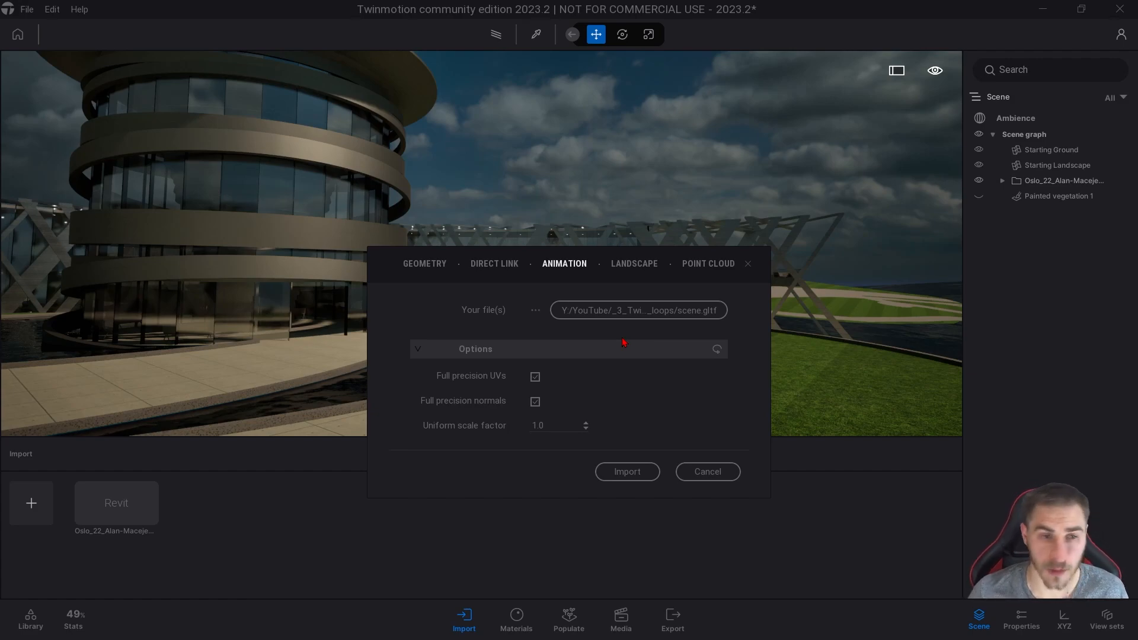
pyautogui.moveTo(628, 342)
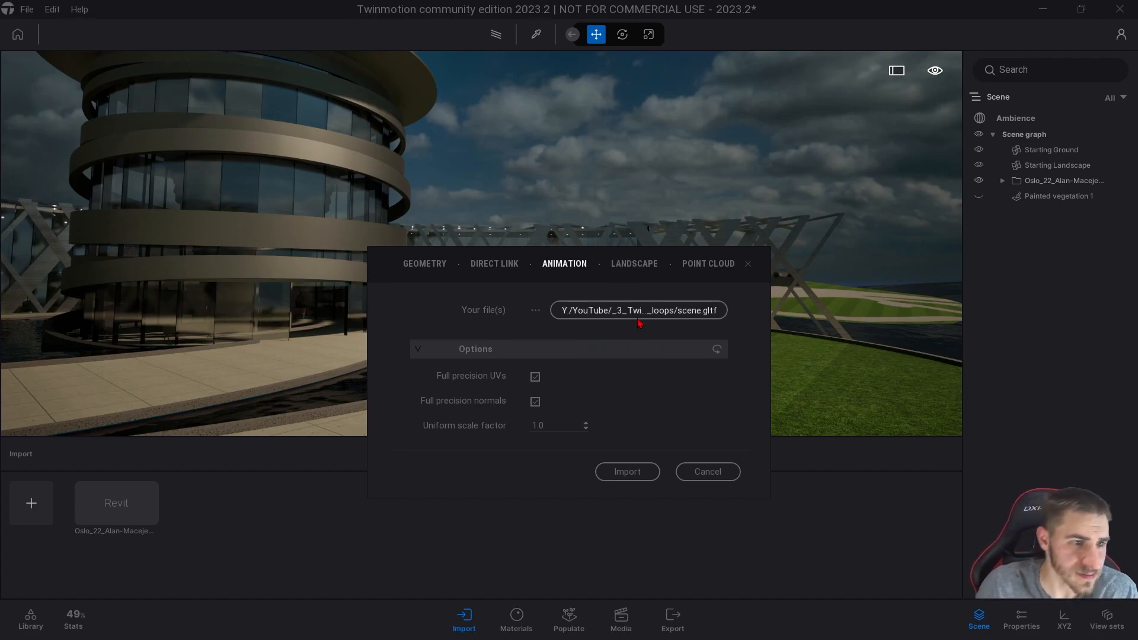
pyautogui.moveTo(493, 376)
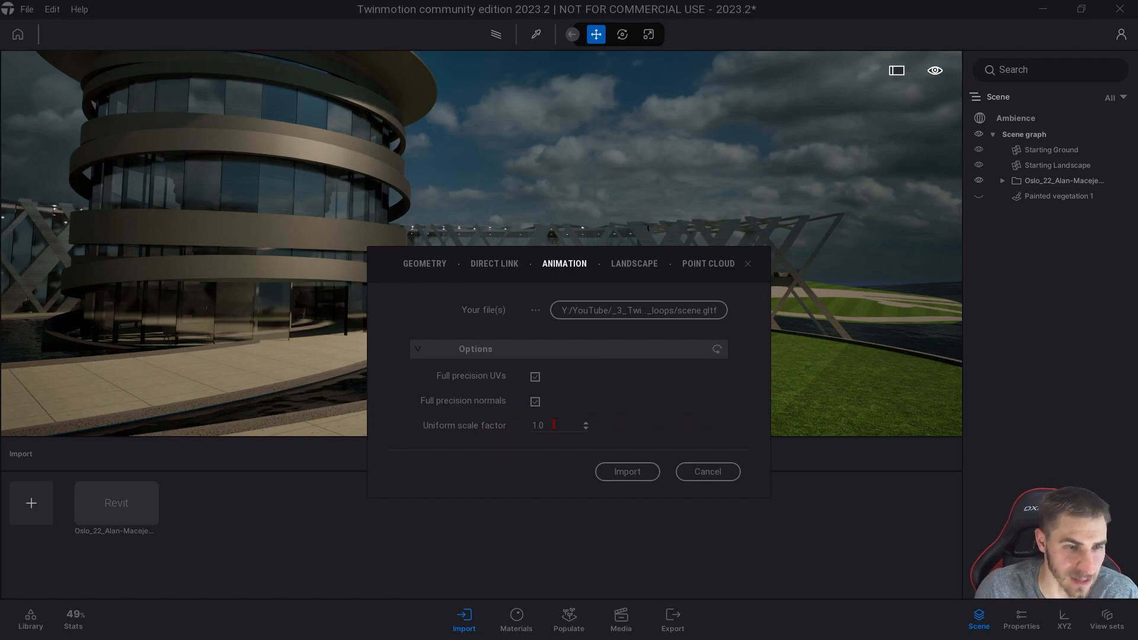
pyautogui.moveTo(516, 407)
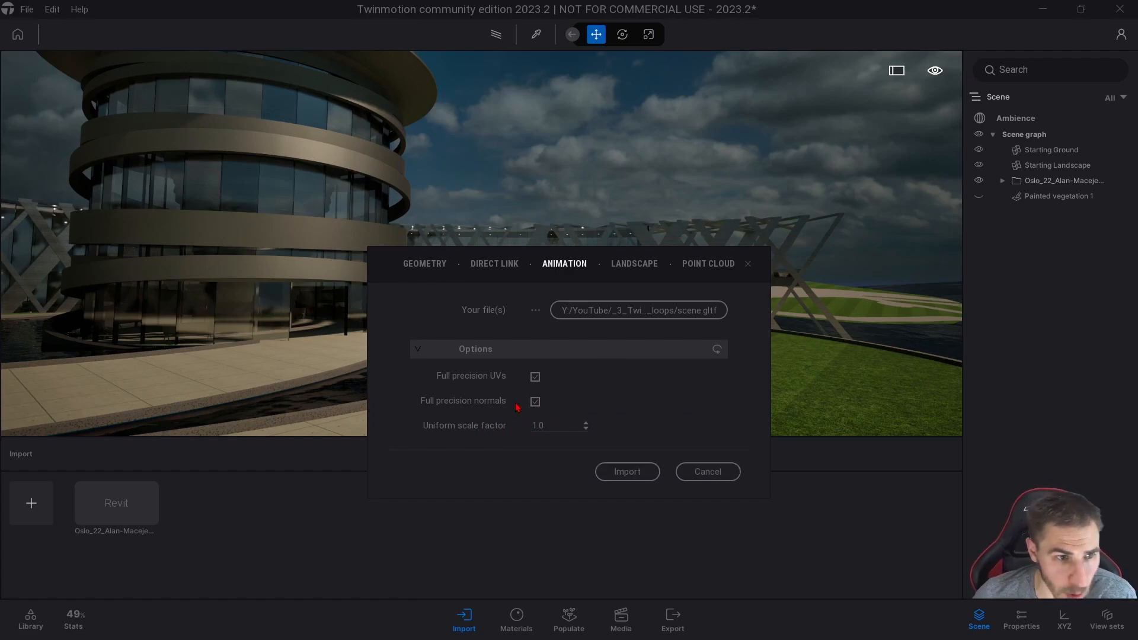
pyautogui.click(626, 470)
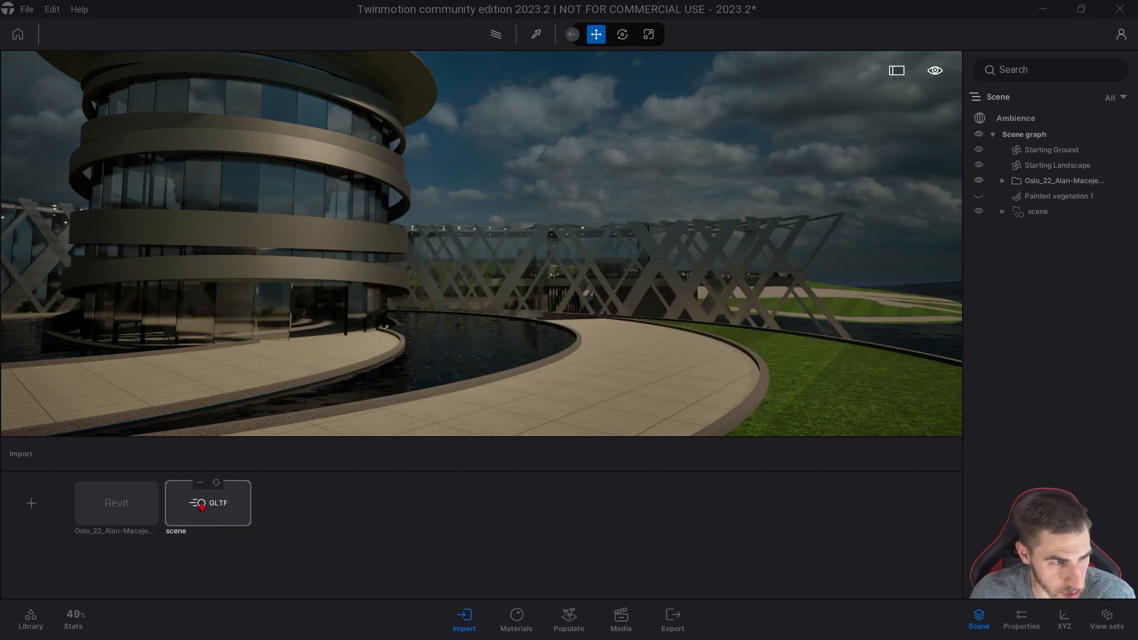
pyautogui.moveTo(225, 523)
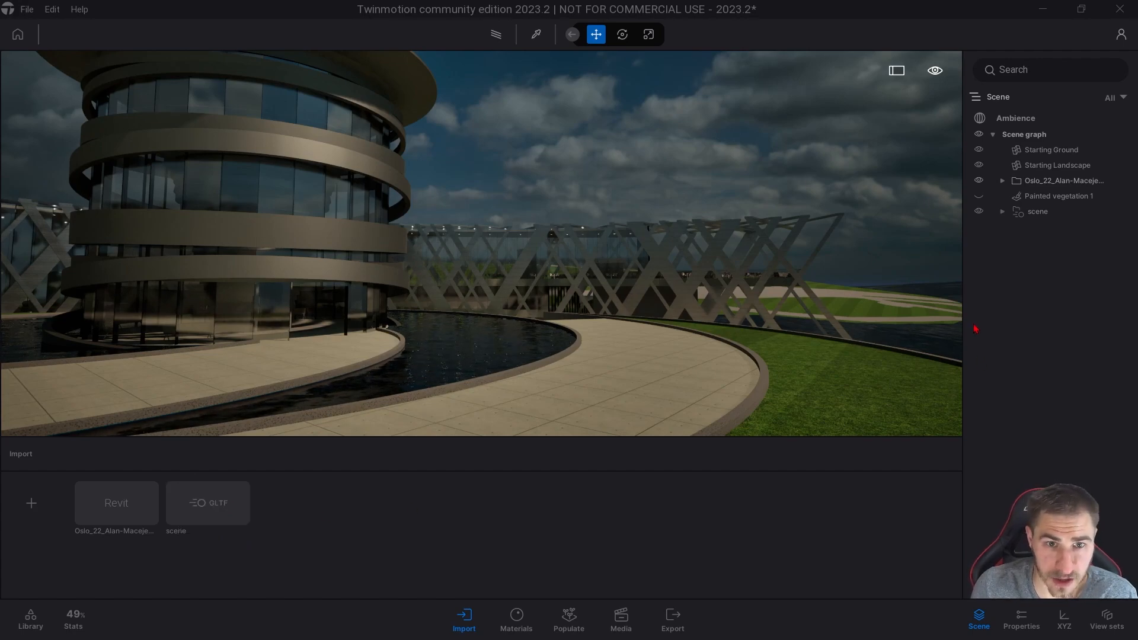
pyautogui.moveTo(1029, 312)
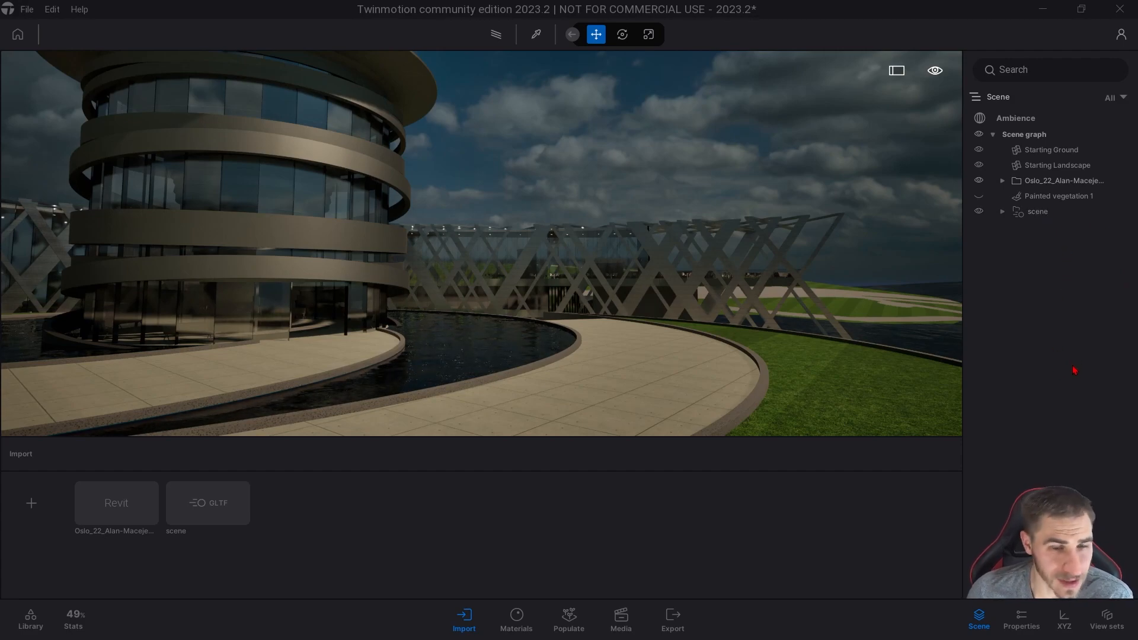
pyautogui.moveTo(1057, 164)
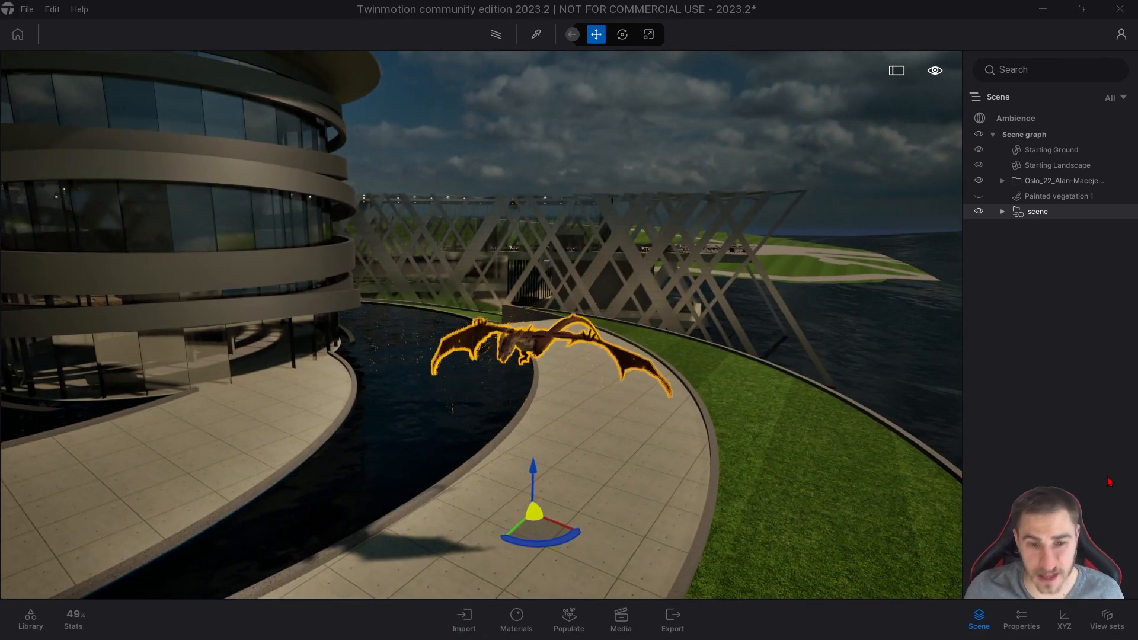
# - Show the dragon's transform values and scale it uniformly to 175%, returning to the Move tool
pyautogui.click(1063, 619)
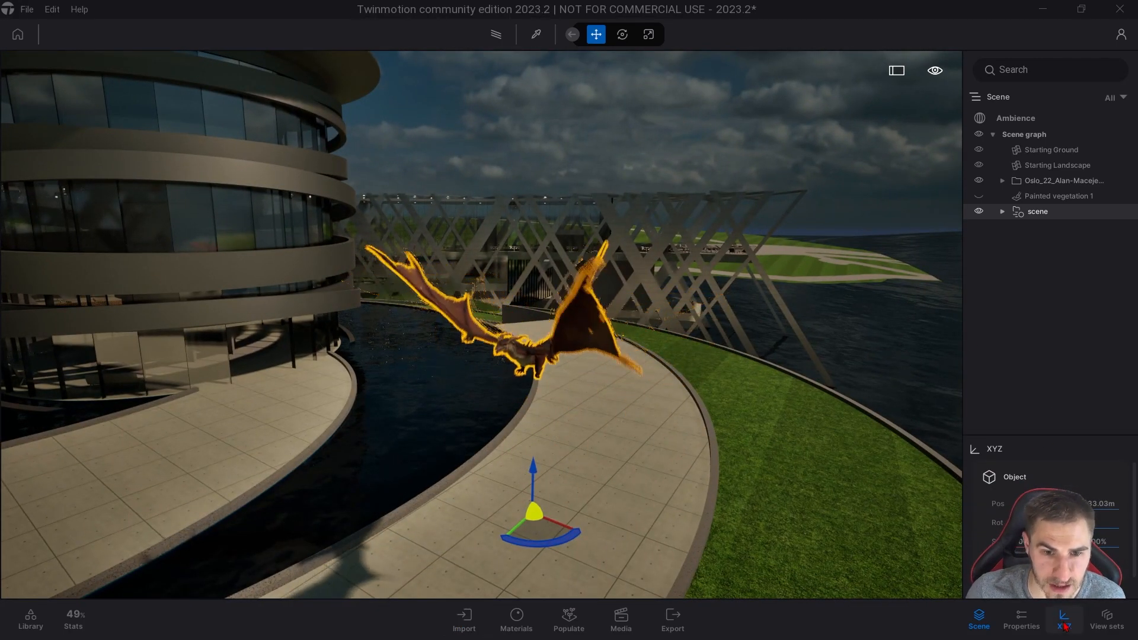
pyautogui.click(1063, 620)
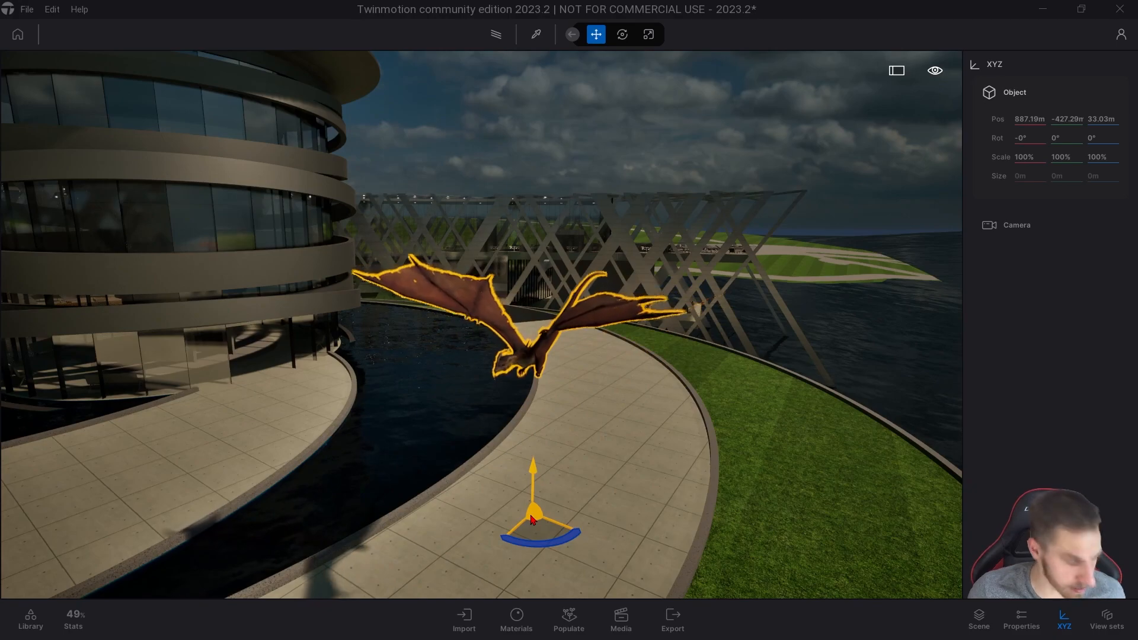
pyautogui.click(647, 35)
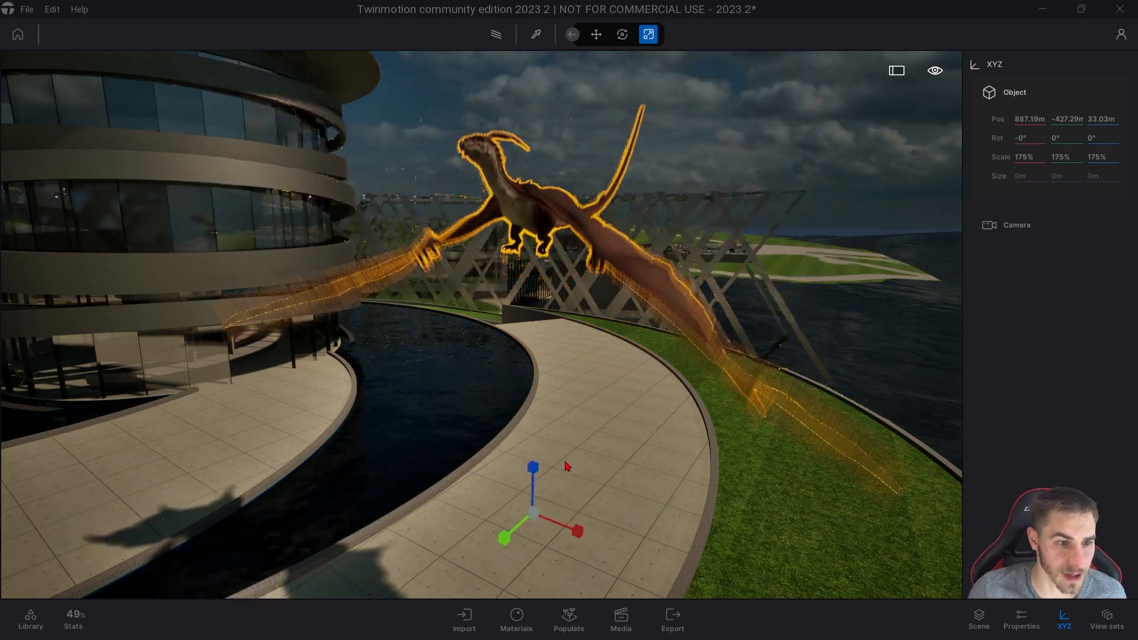
pyautogui.click(597, 35)
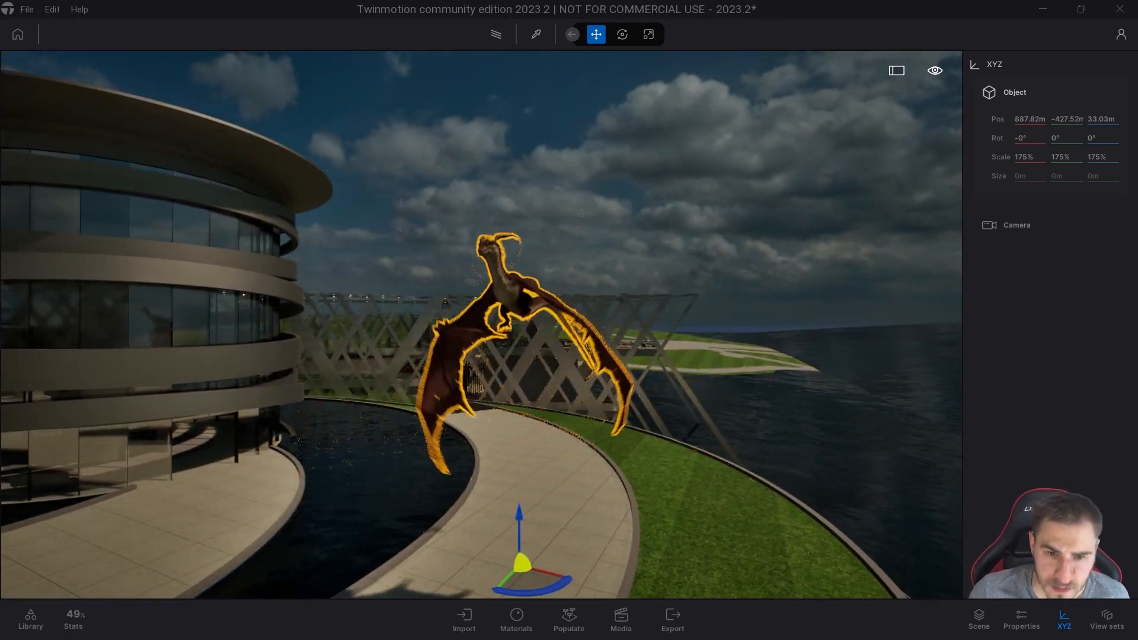
# - Expand the imported 'scene' item and show its properties: looping Flying animation at 100% speed
pyautogui.click(978, 619)
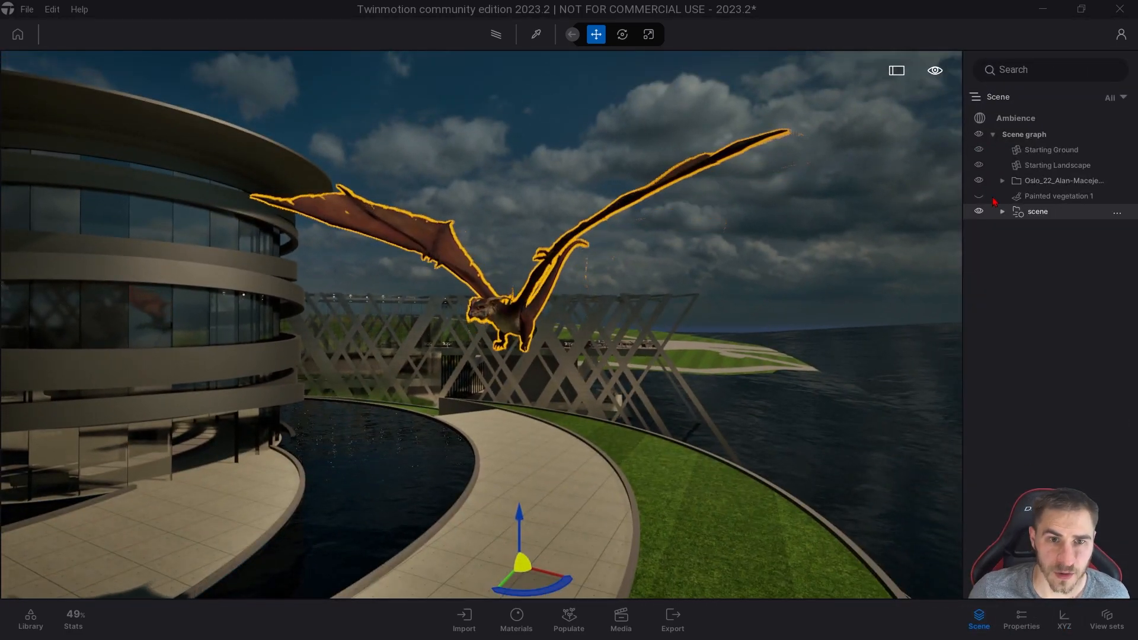
pyautogui.click(1004, 211)
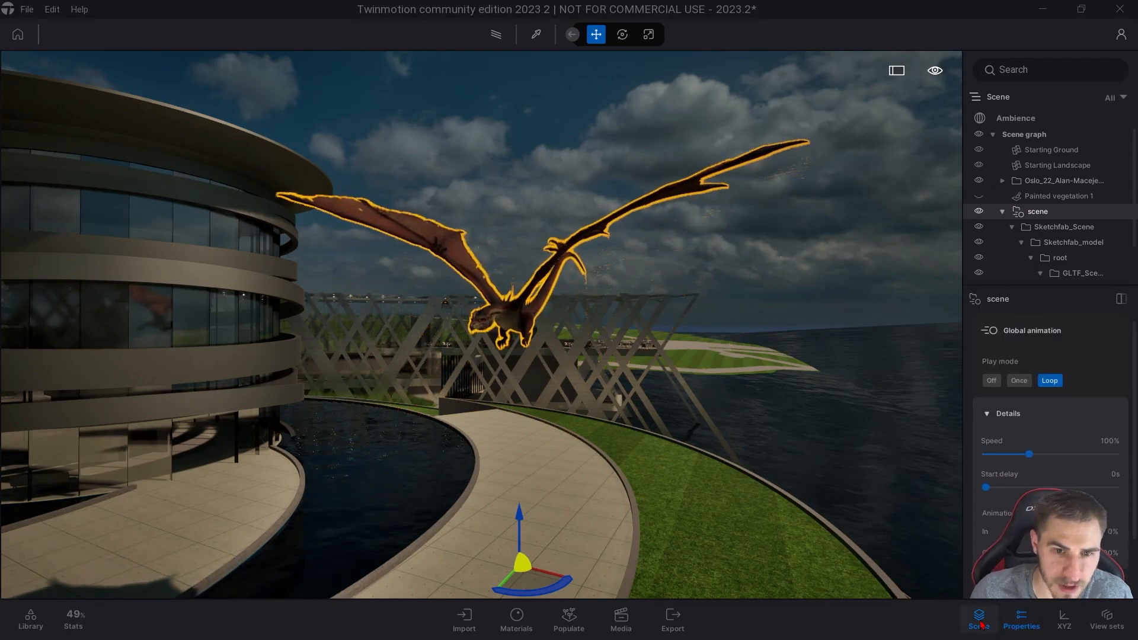
pyautogui.click(1020, 620)
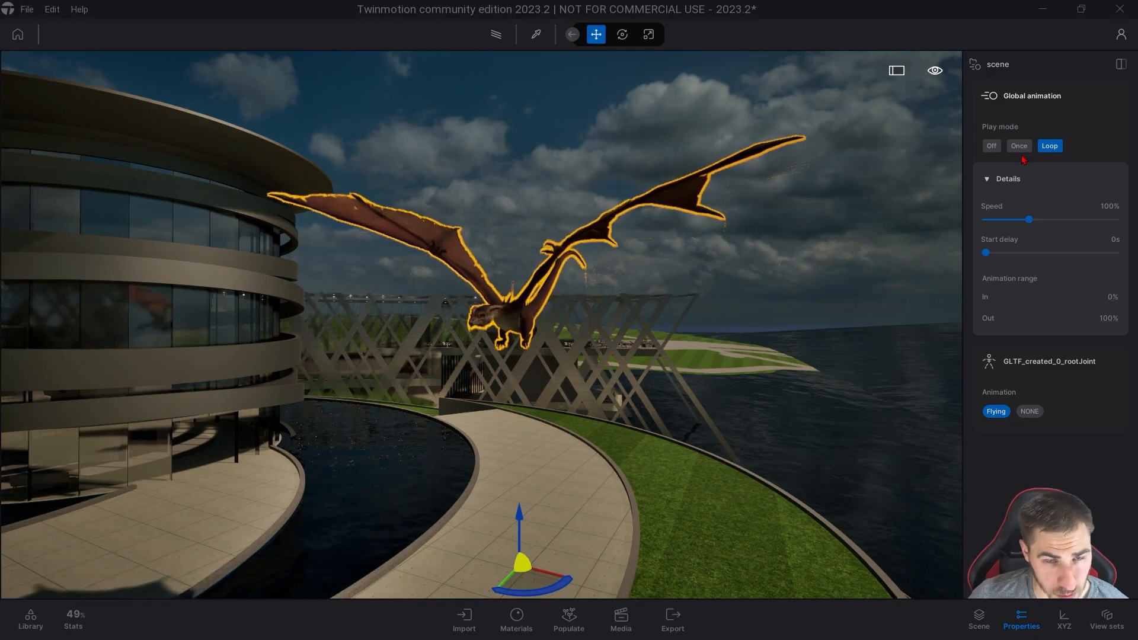
pyautogui.click(1019, 145)
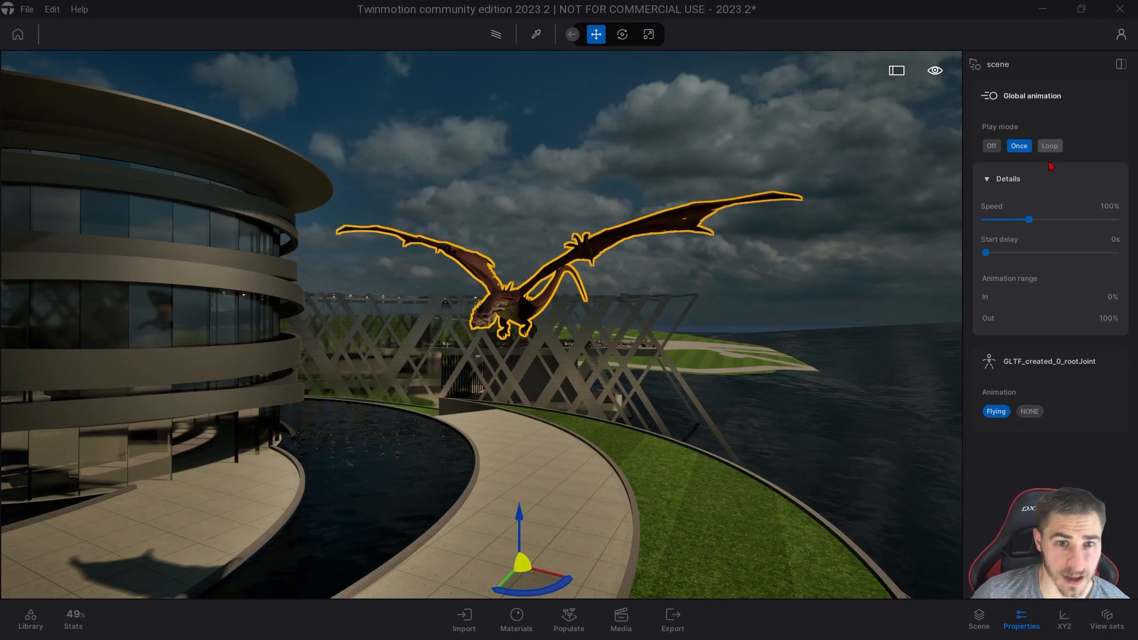
pyautogui.click(1049, 145)
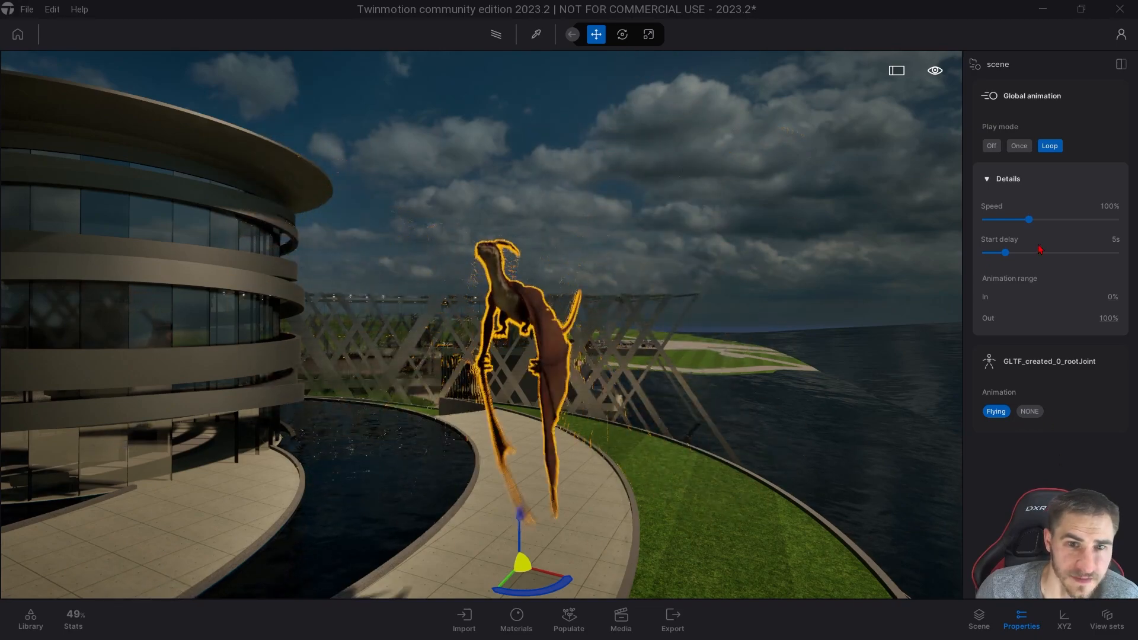
# - Select the dragon and set its animation to loop with 0 s start delay
pyautogui.click(990, 146)
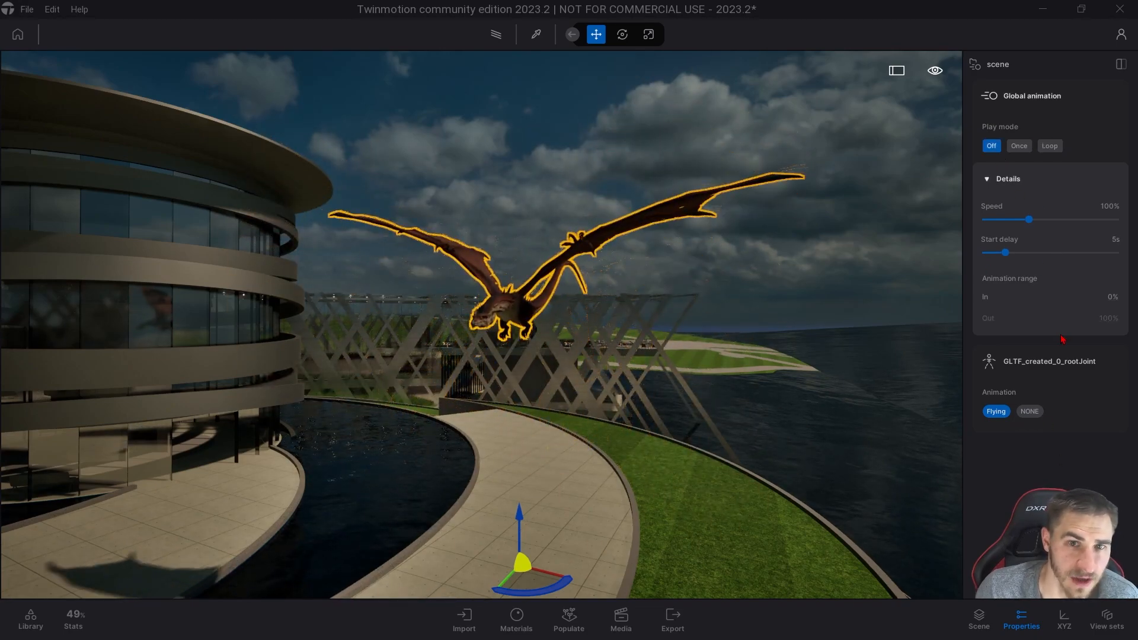
pyautogui.click(1049, 146)
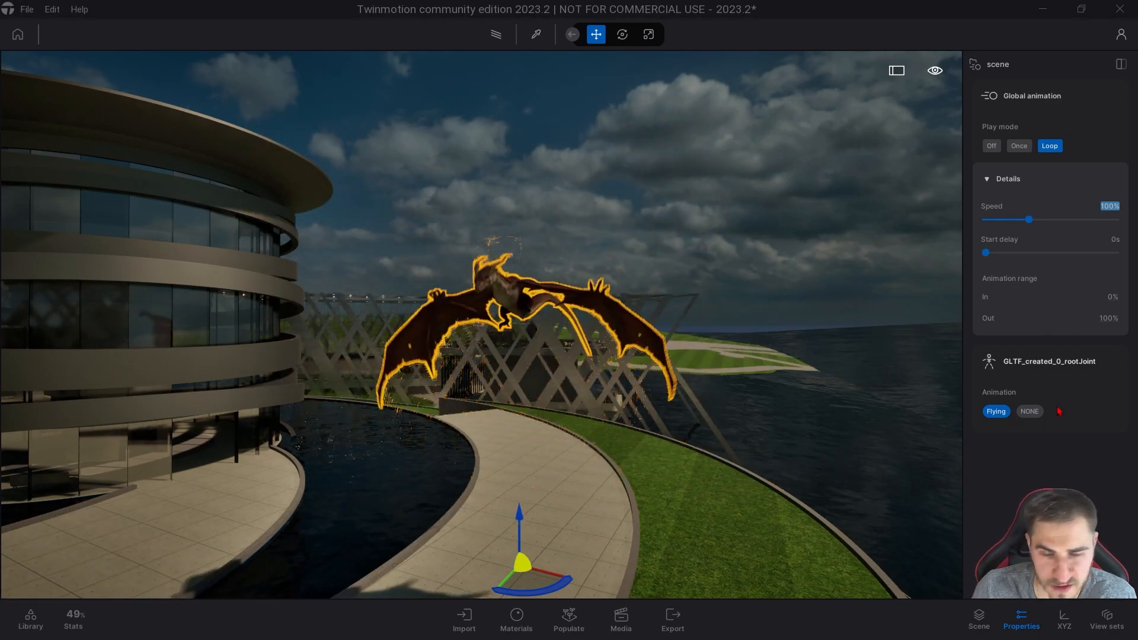
pyautogui.click(1029, 412)
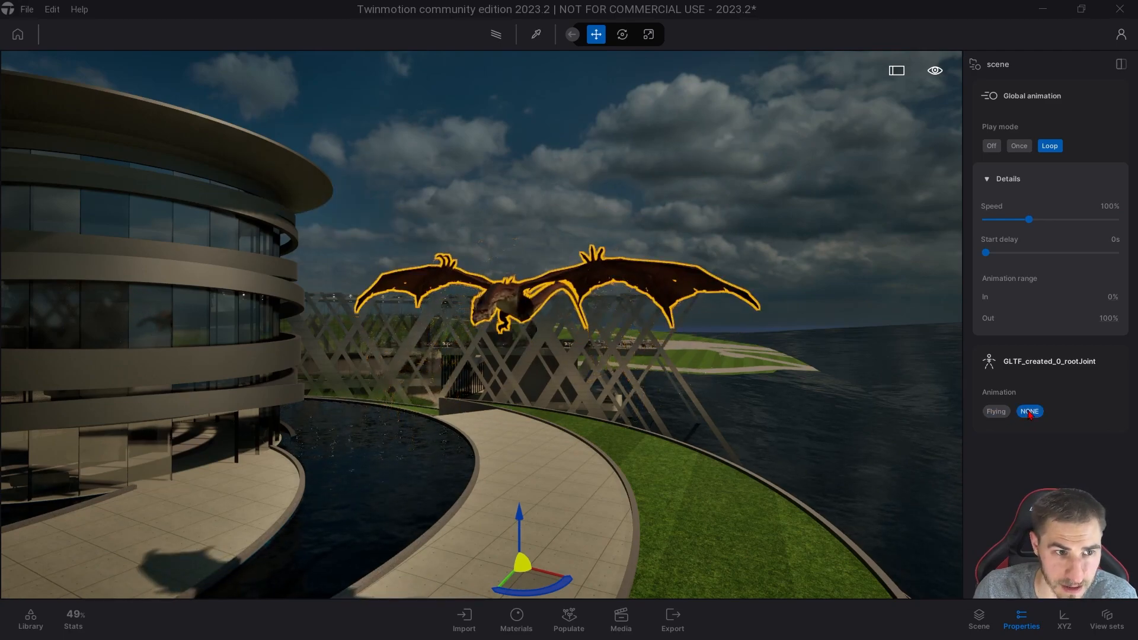
pyautogui.click(1029, 411)
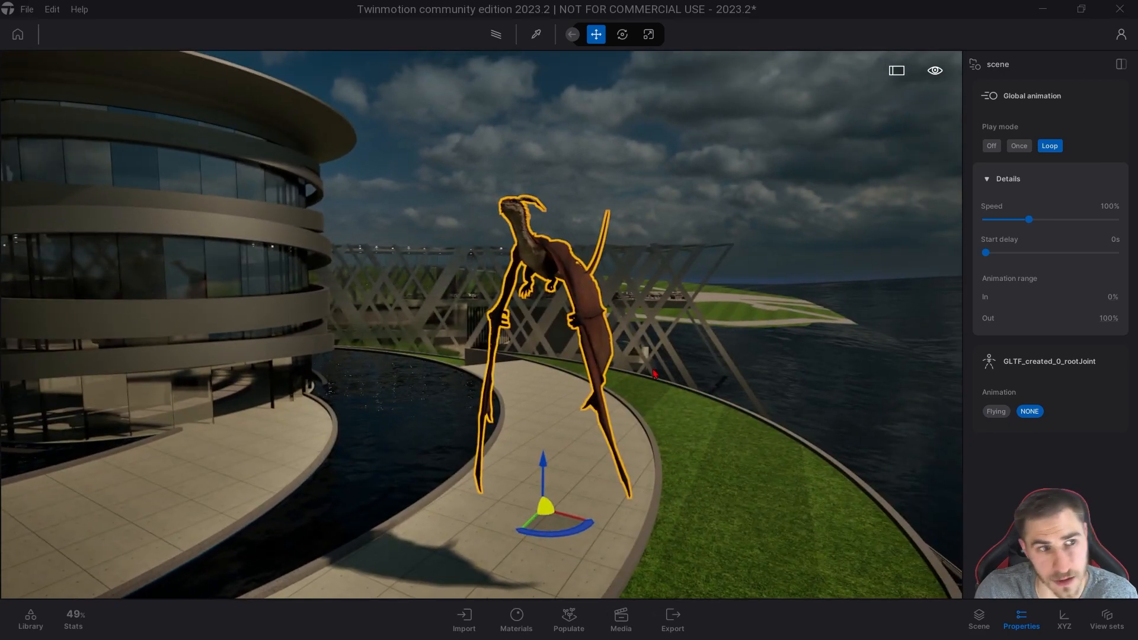
pyautogui.click(996, 412)
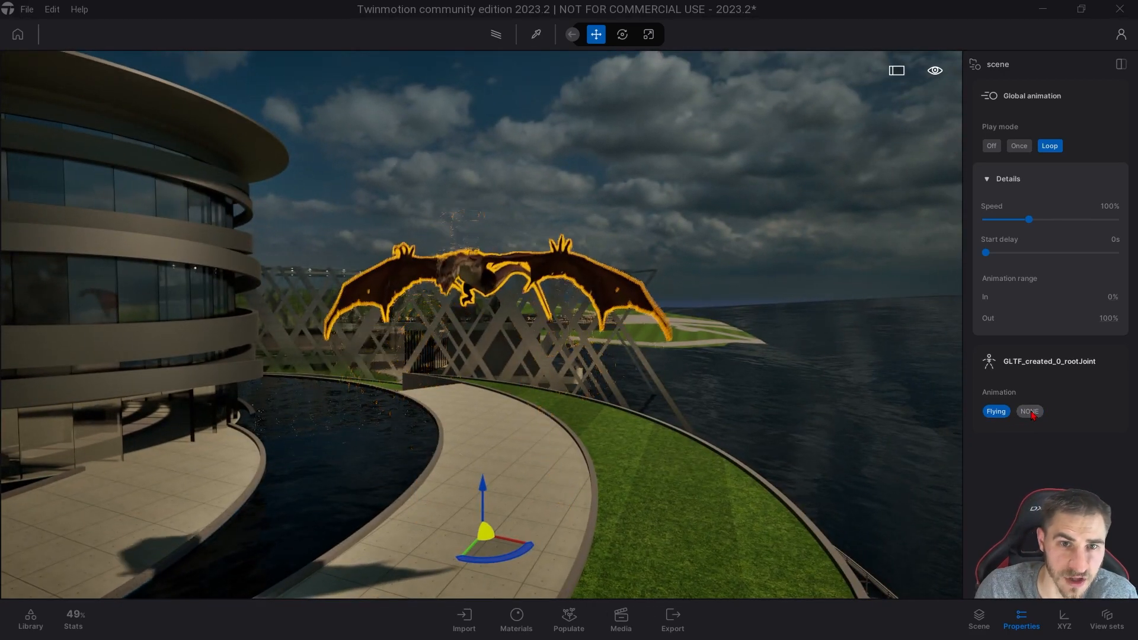
pyautogui.click(1028, 411)
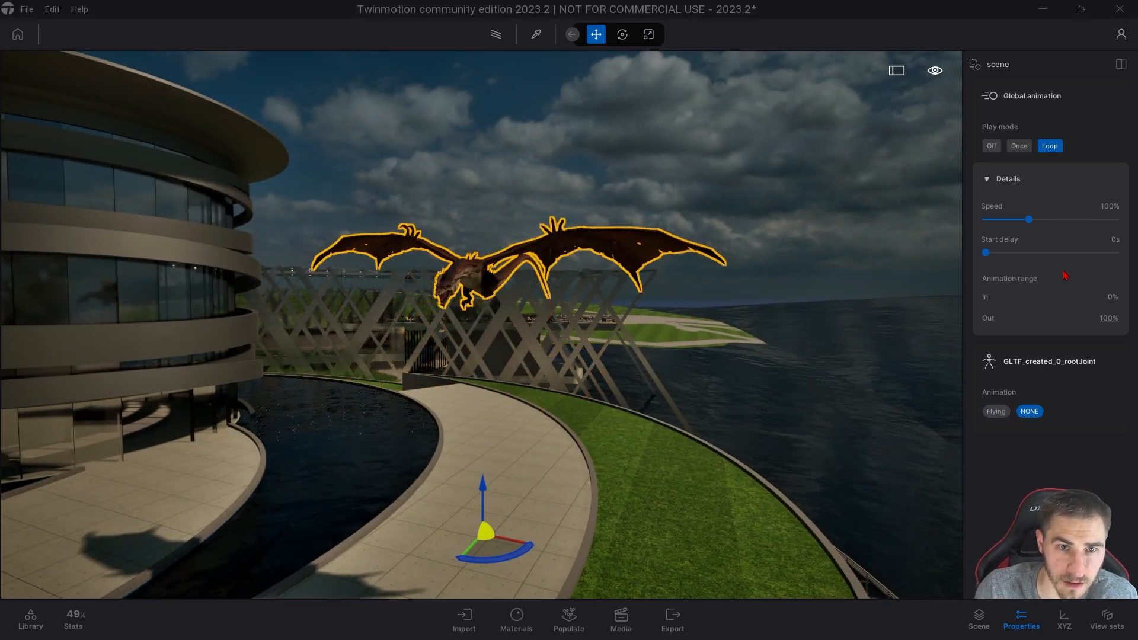
pyautogui.click(1018, 144)
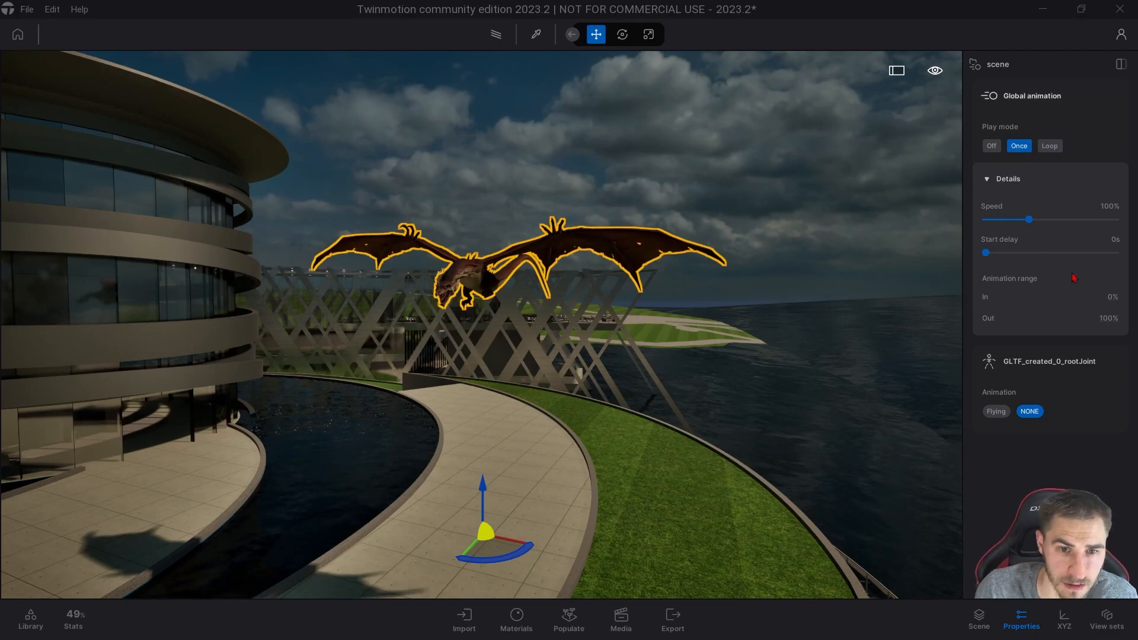
pyautogui.click(995, 411)
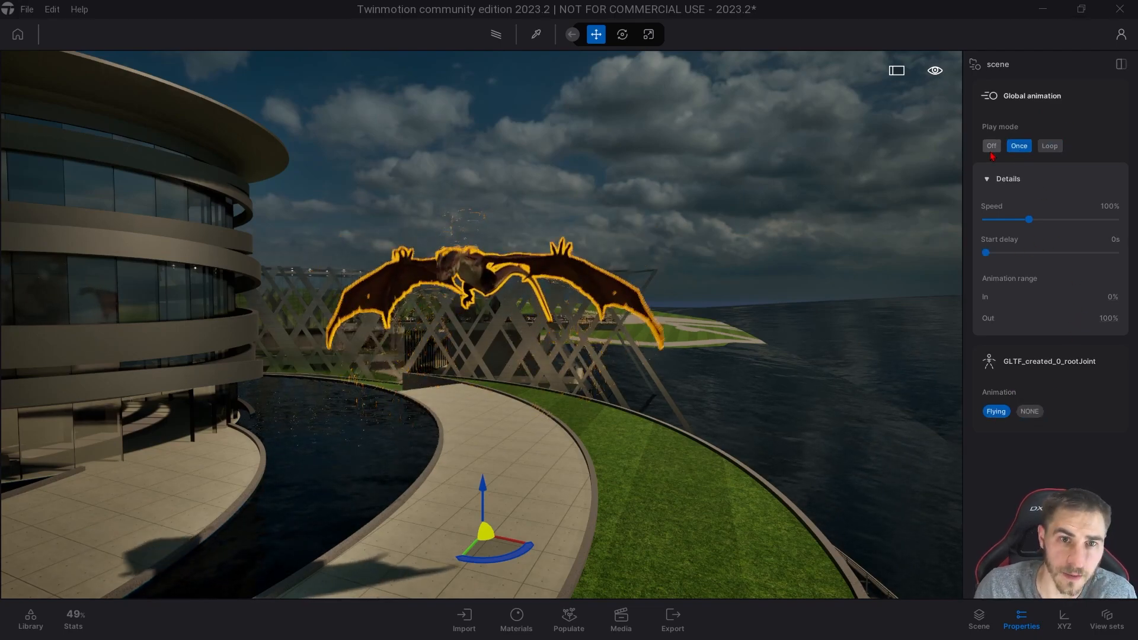
pyautogui.click(991, 145)
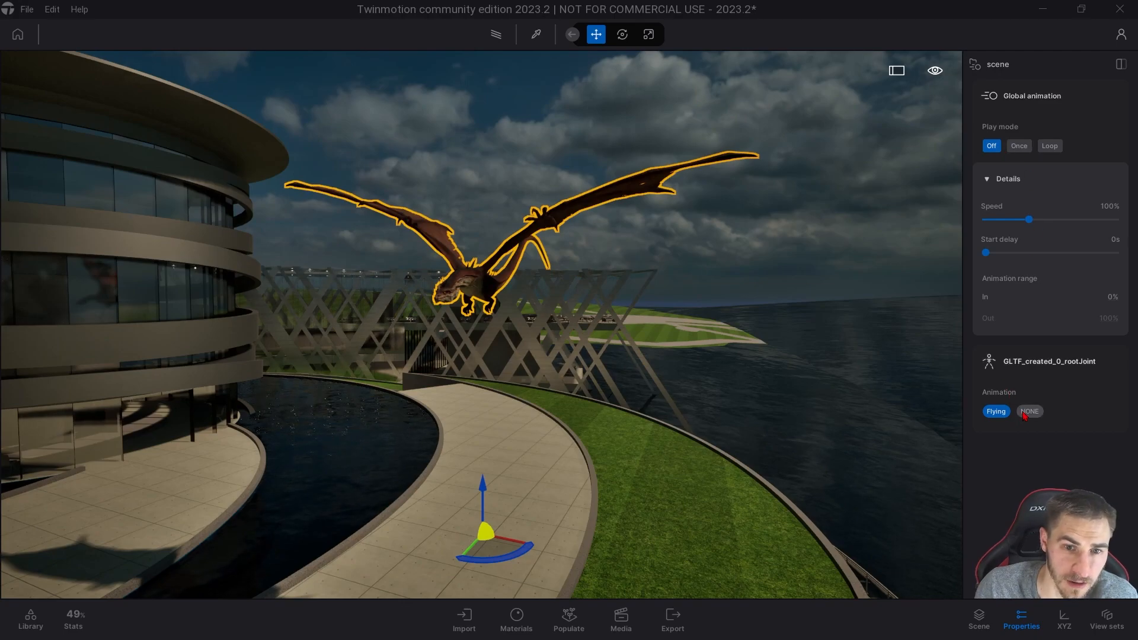
pyautogui.click(1029, 412)
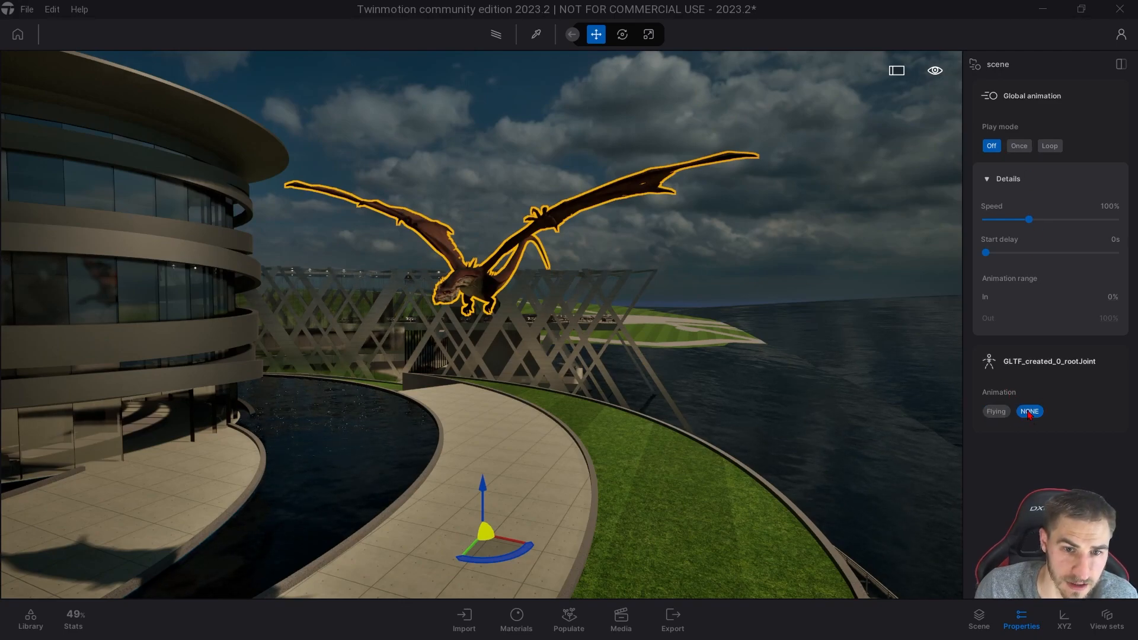
pyautogui.click(995, 411)
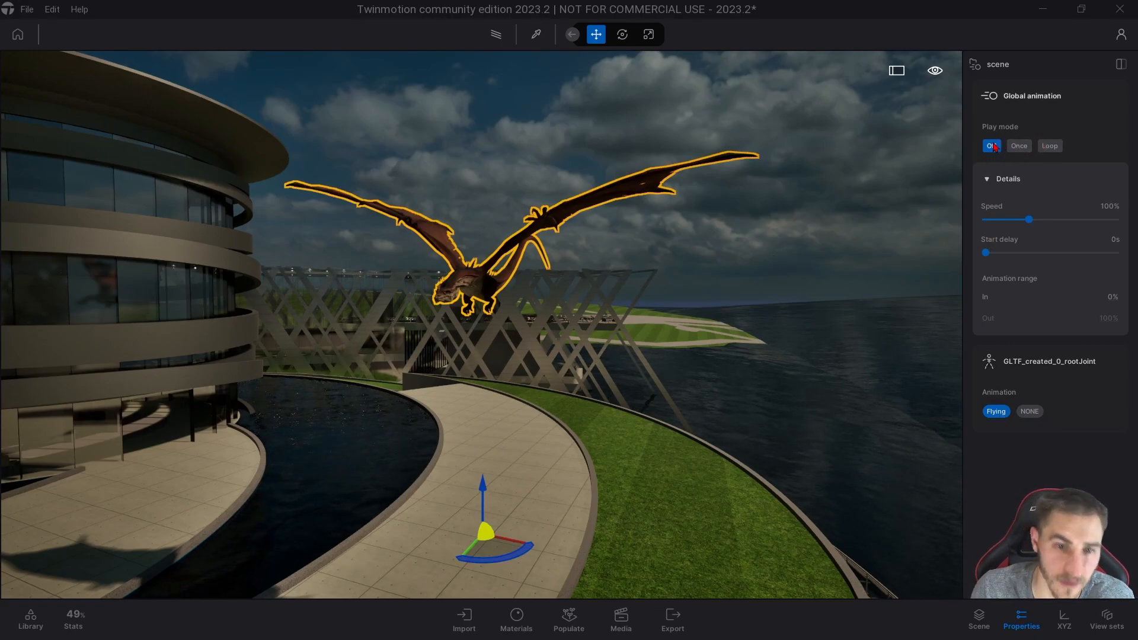
pyautogui.click(990, 146)
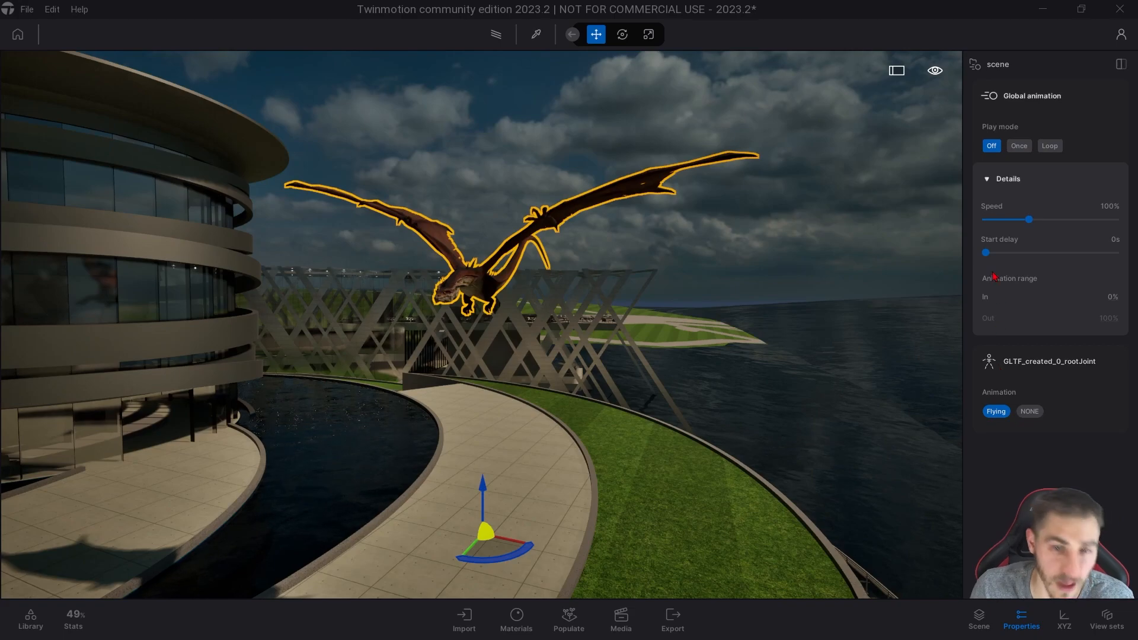
pyautogui.click(1049, 144)
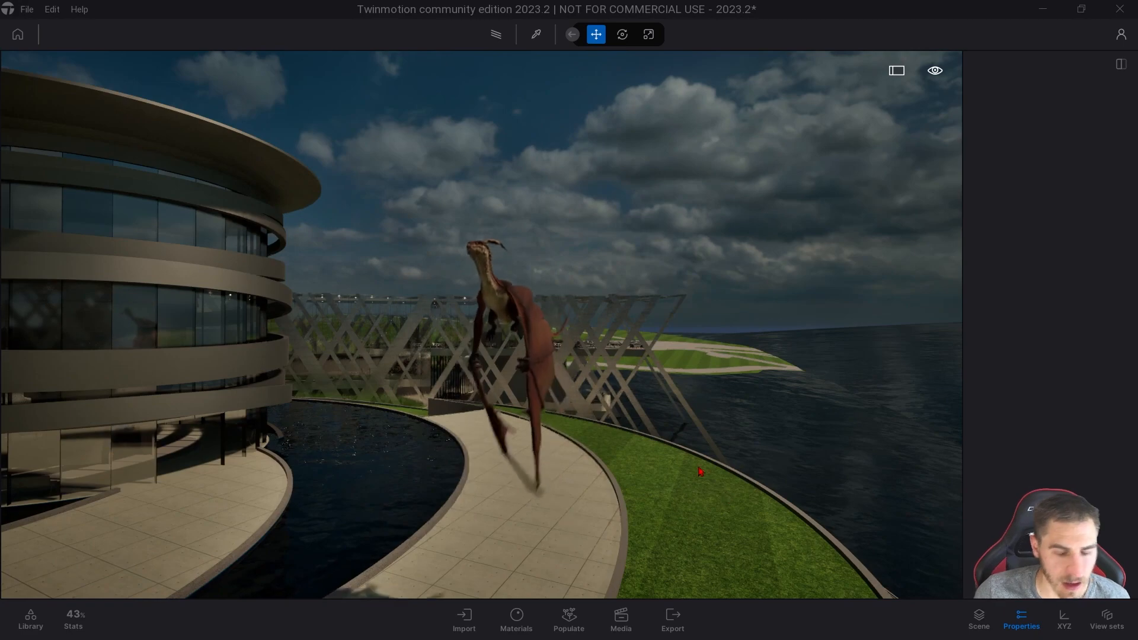
# - Turn on a live media preview of the 6_Day image showing the facade and looping dragon
pyautogui.click(620, 620)
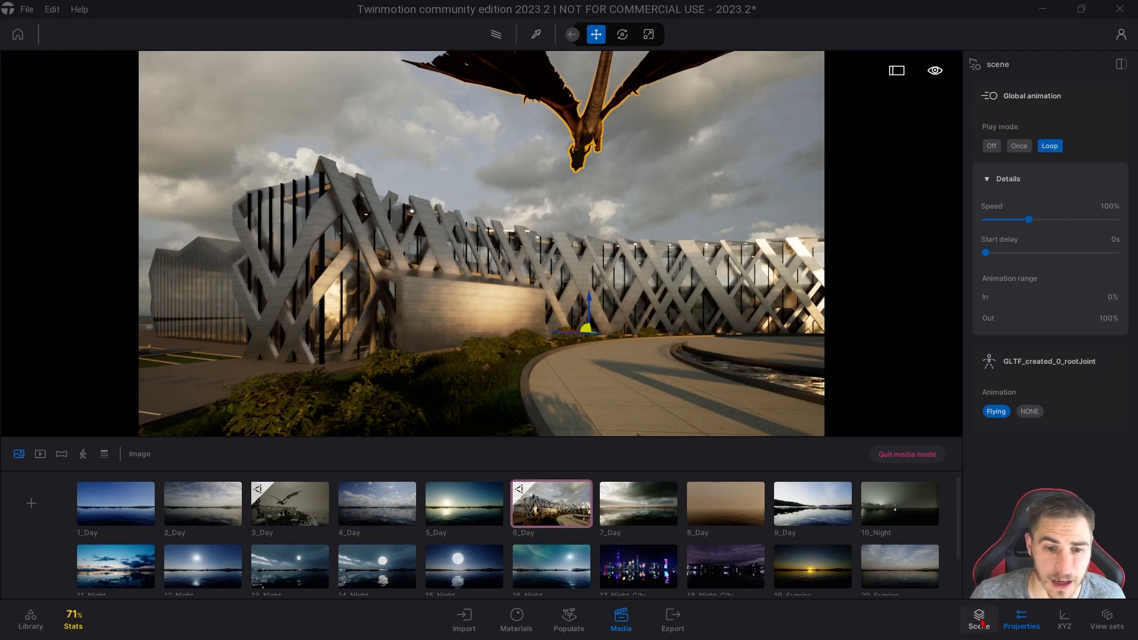
pyautogui.click(978, 620)
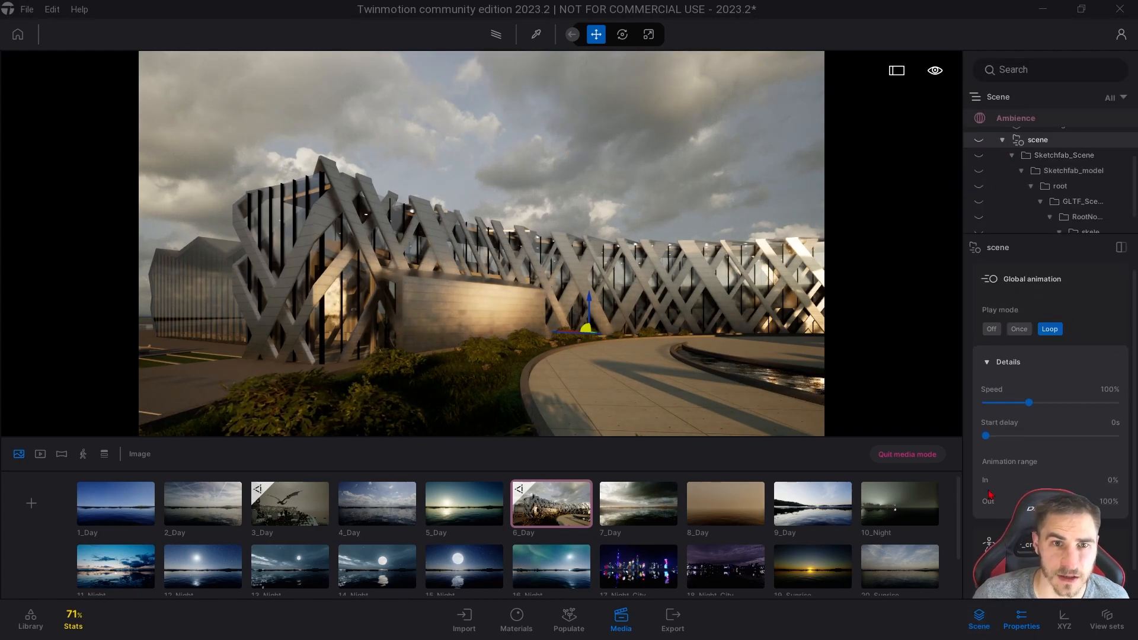
pyautogui.click(551, 503)
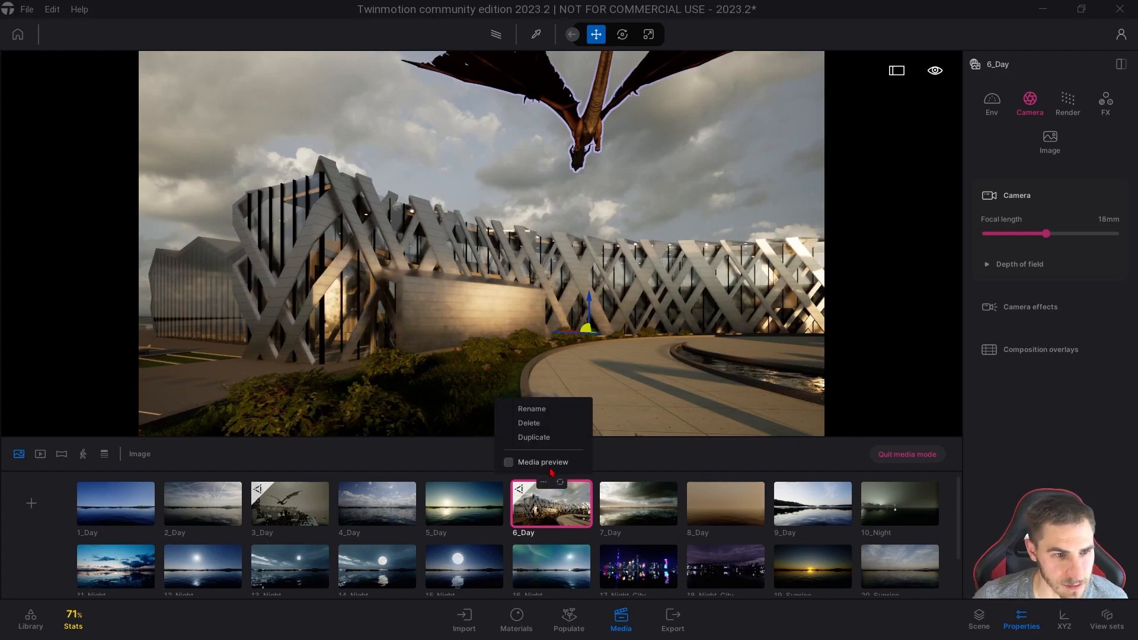
pyautogui.click(543, 462)
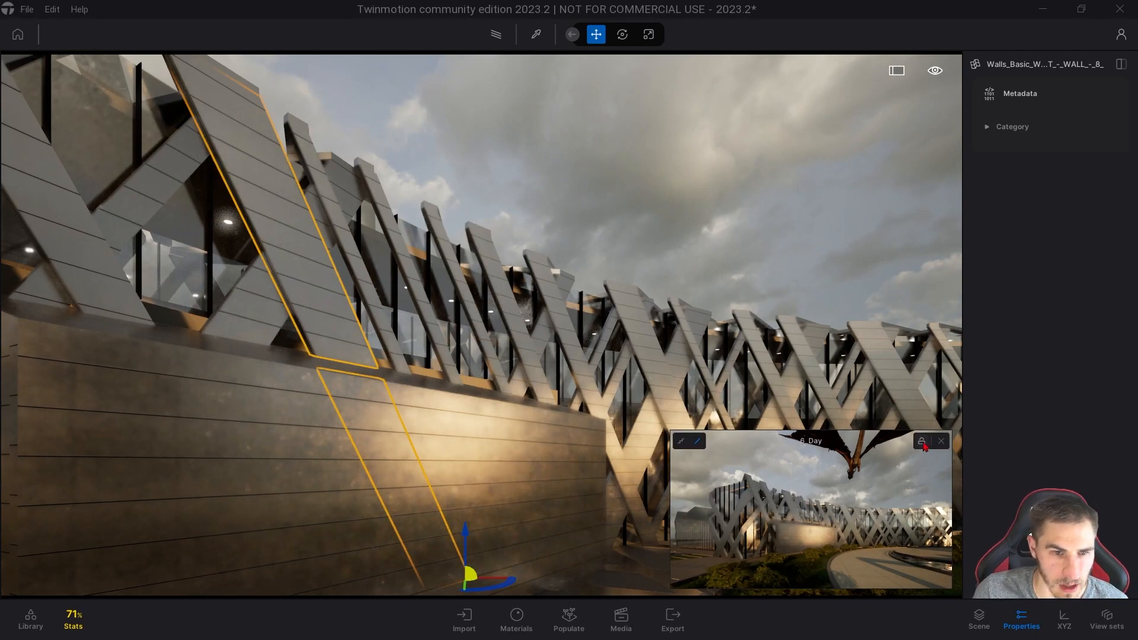
# - Enlarge the floating 6_Day preview, then close it to leave the lattice facade in view
pyautogui.click(941, 441)
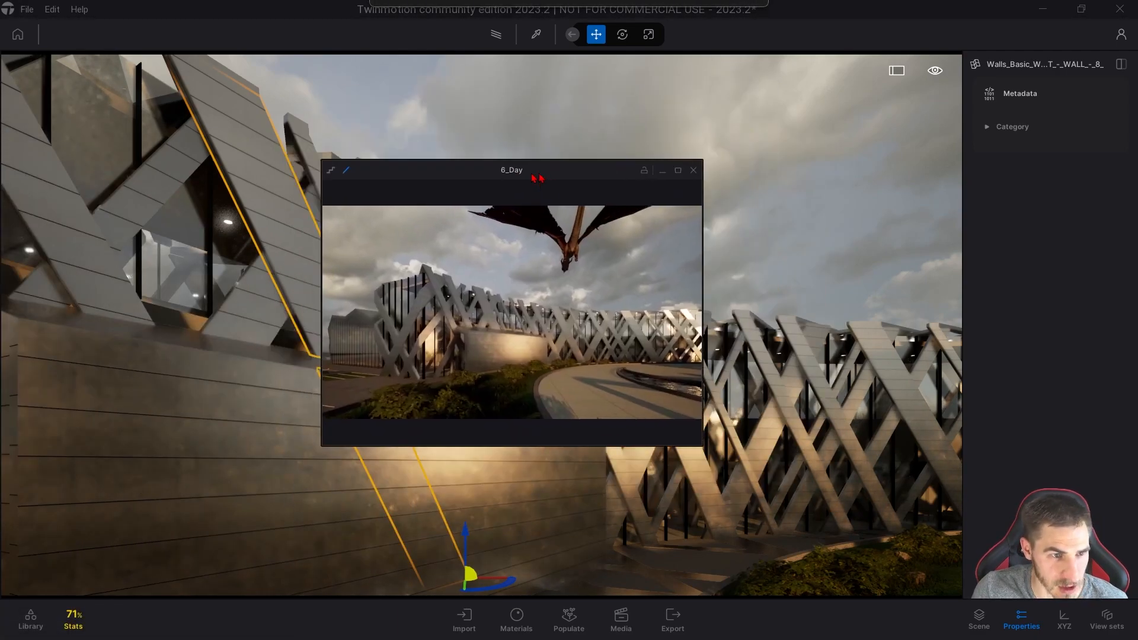
pyautogui.click(692, 169)
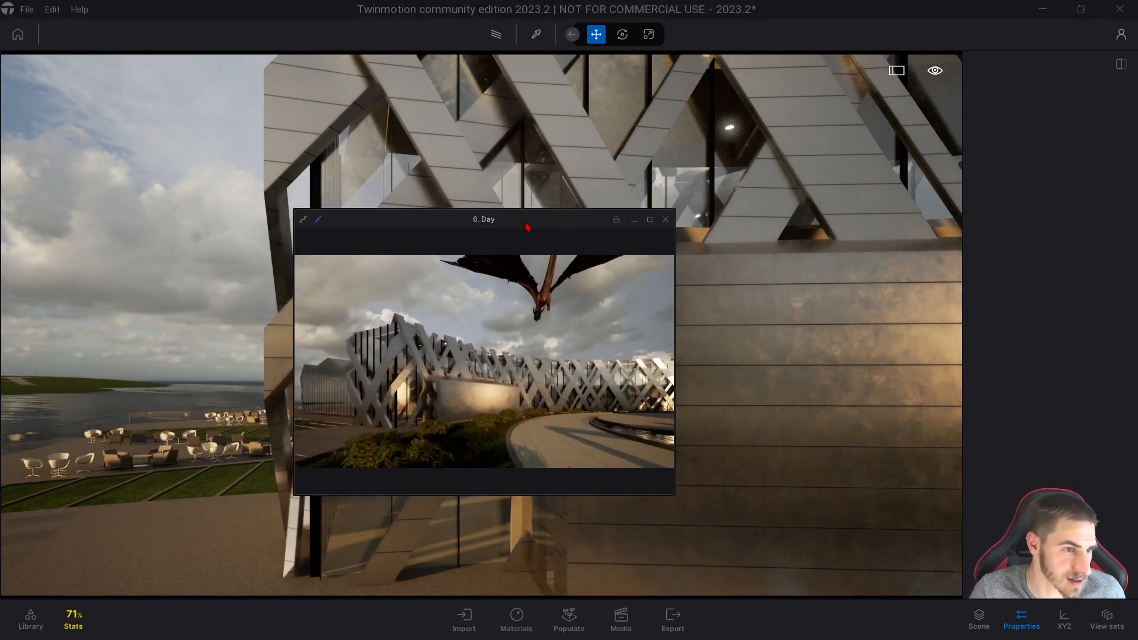
pyautogui.click(664, 219)
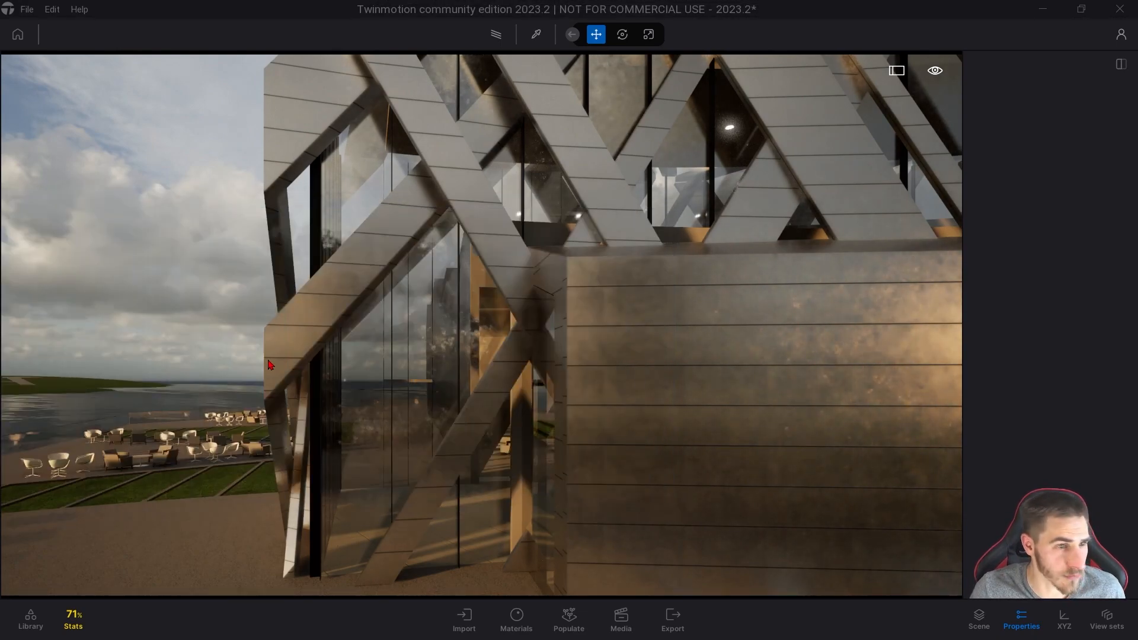
# - Show the Populate foliage painting tools with the scene graph listing the painted vegetation layer
pyautogui.click(620, 620)
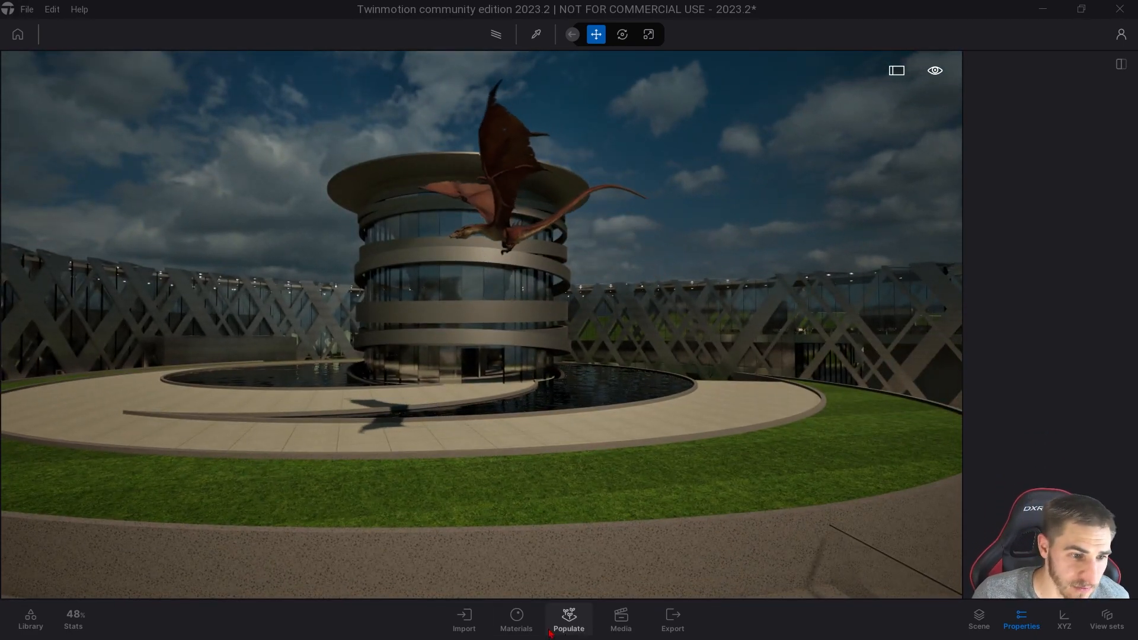
pyautogui.click(568, 619)
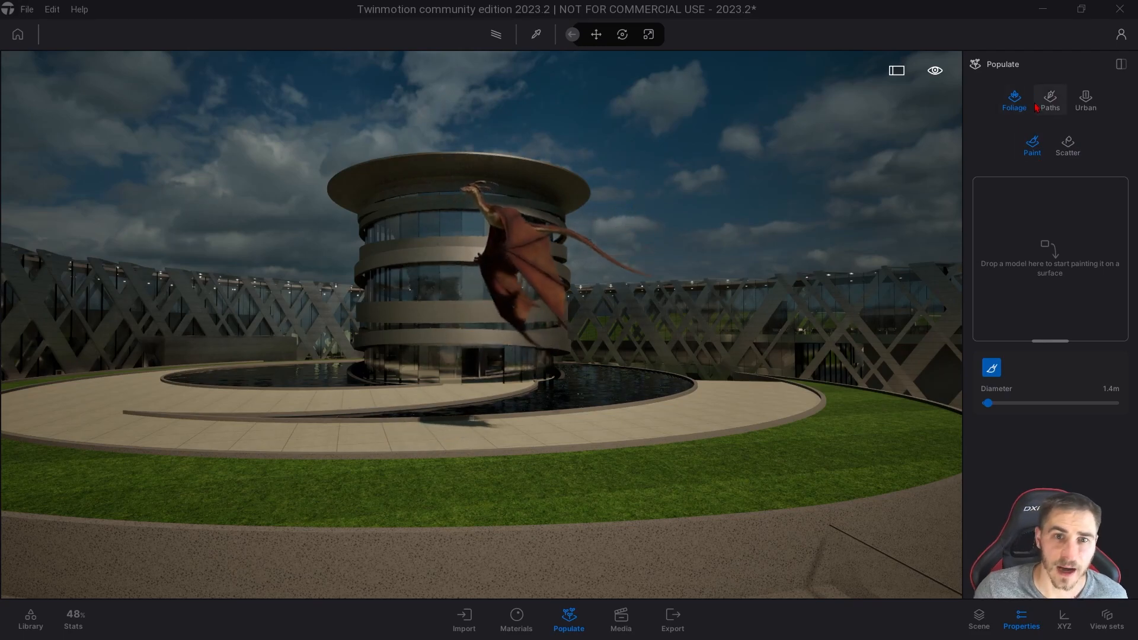
pyautogui.click(978, 619)
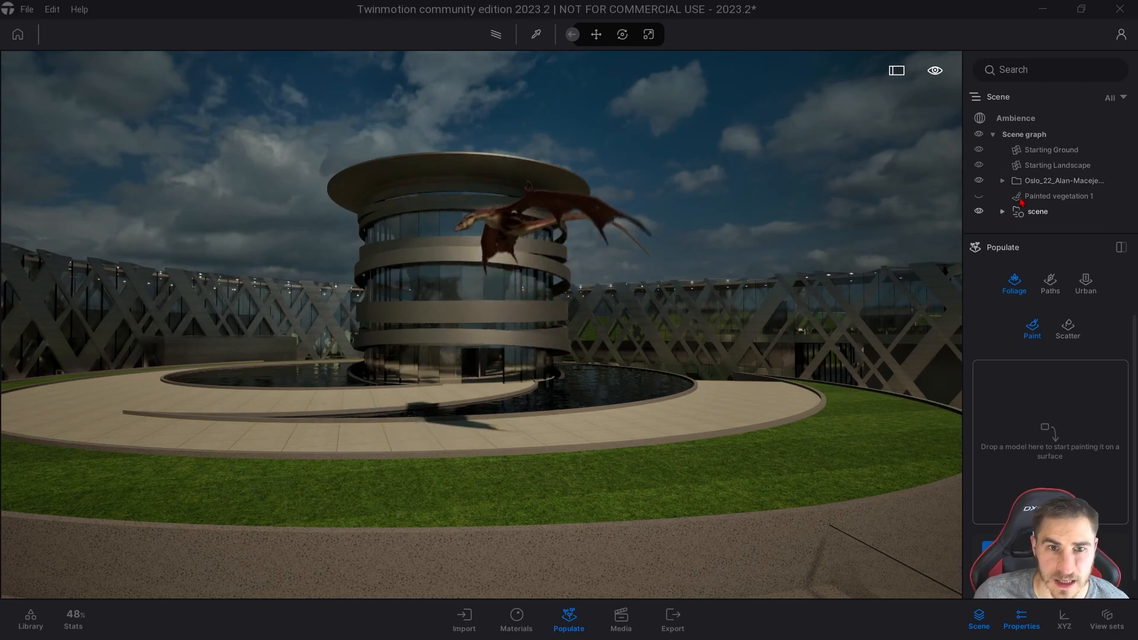
# - Clear the Animated library search and browse the Vegetation asset categories
pyautogui.click(1057, 196)
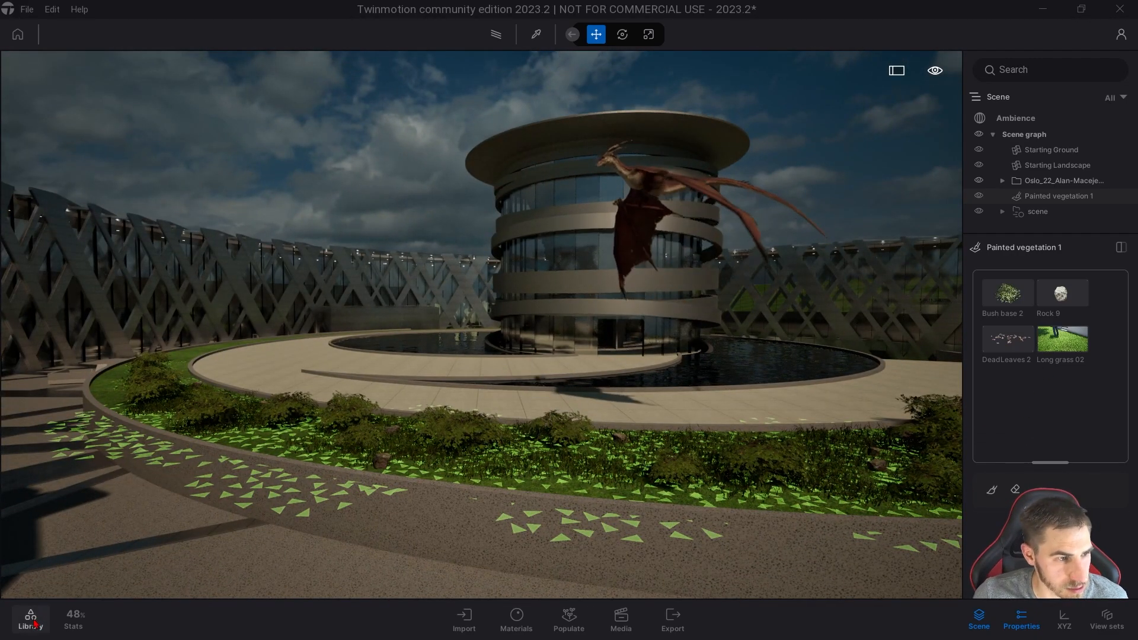
pyautogui.click(30, 619)
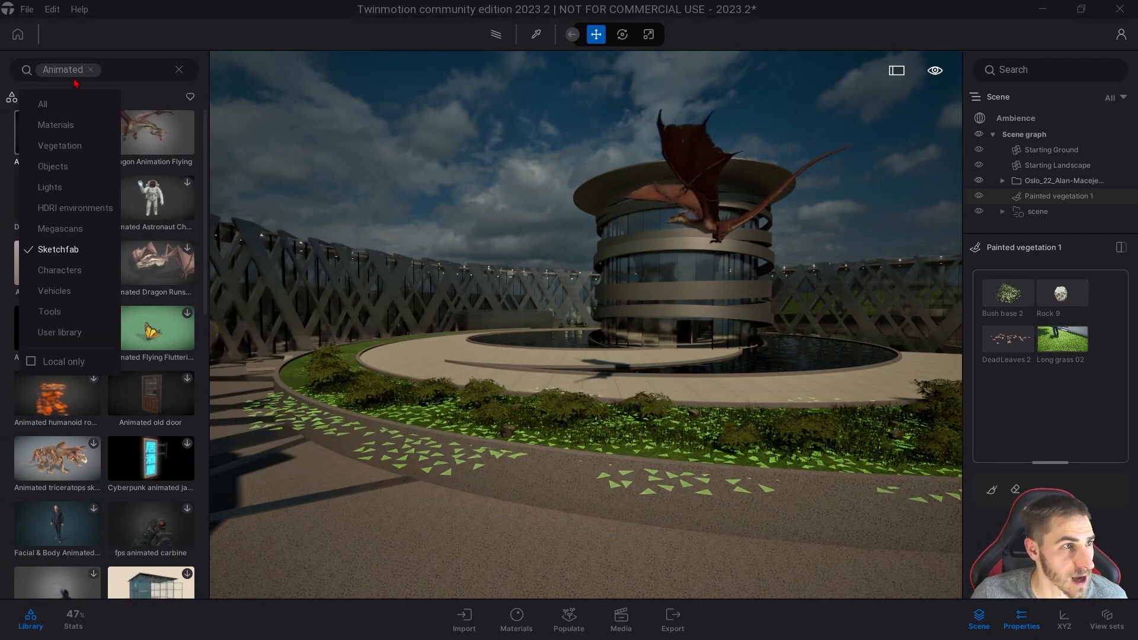
pyautogui.click(179, 70)
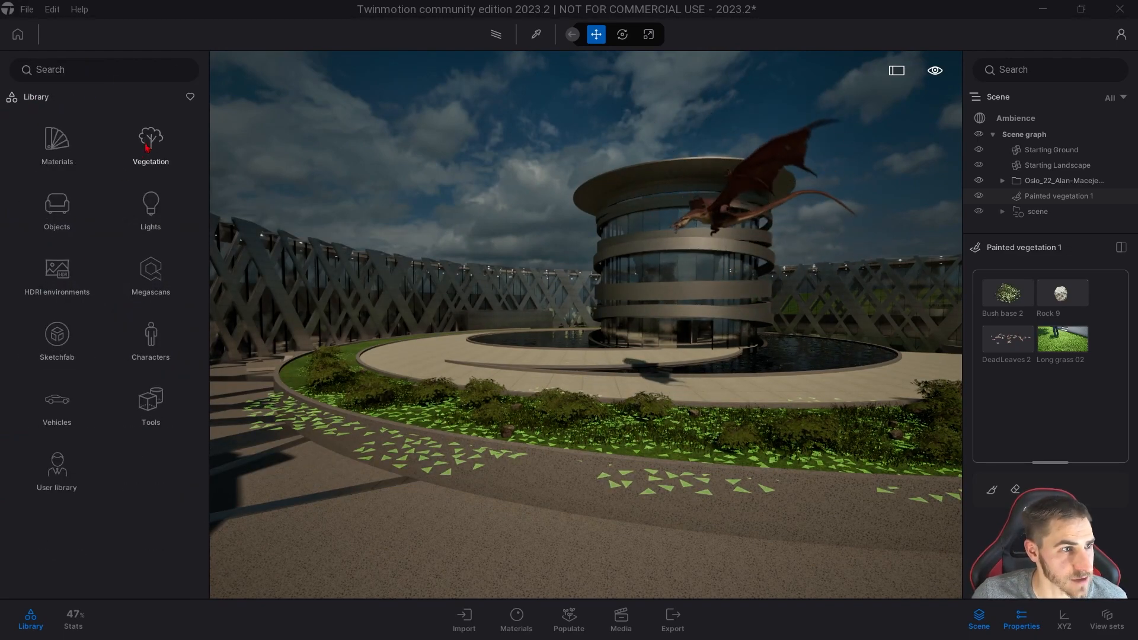
pyautogui.click(151, 140)
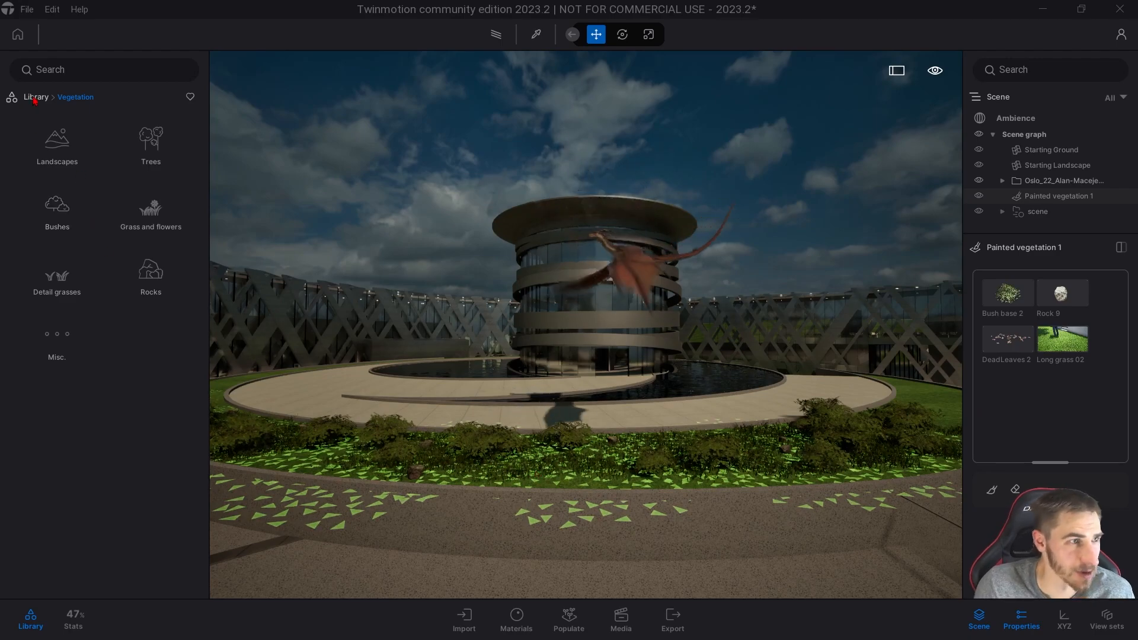
# - Return to the library root and head into the city objects to find Cove trash cans
pyautogui.click(35, 96)
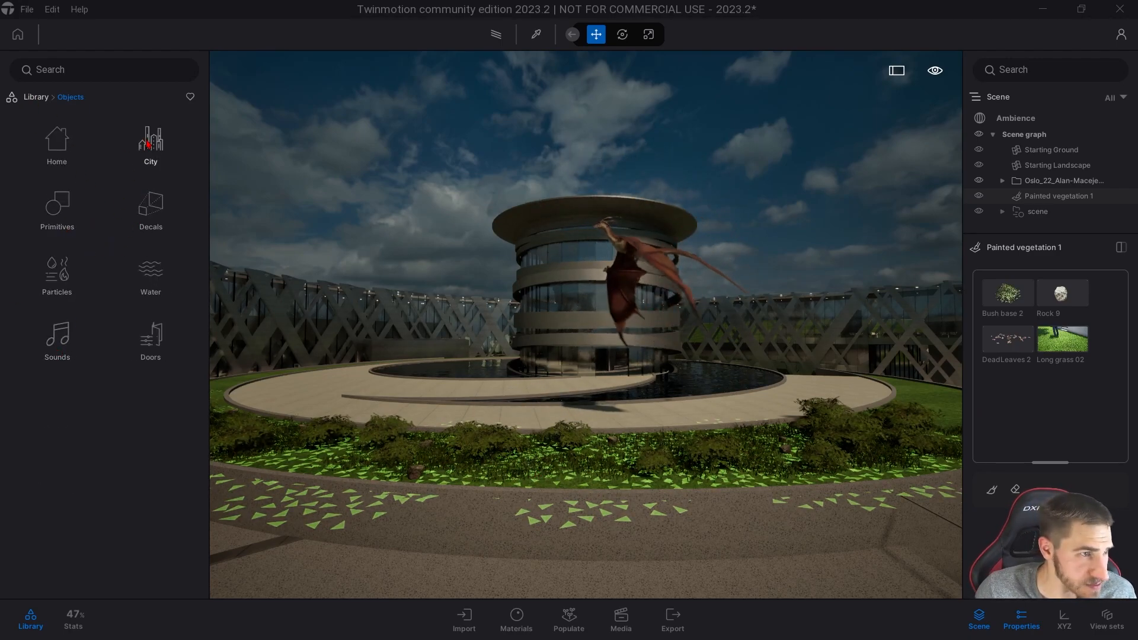
pyautogui.click(150, 140)
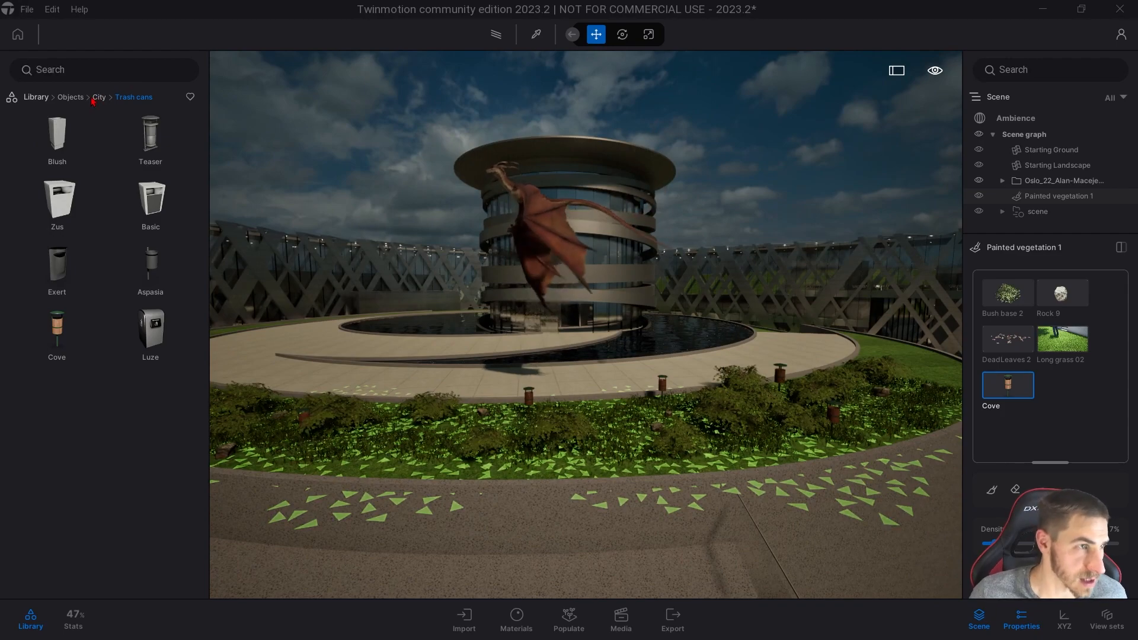
# - Add Sanitary13 from Home > Bathroom to the painted vegetation, then show the scene's Global animation
pyautogui.click(70, 96)
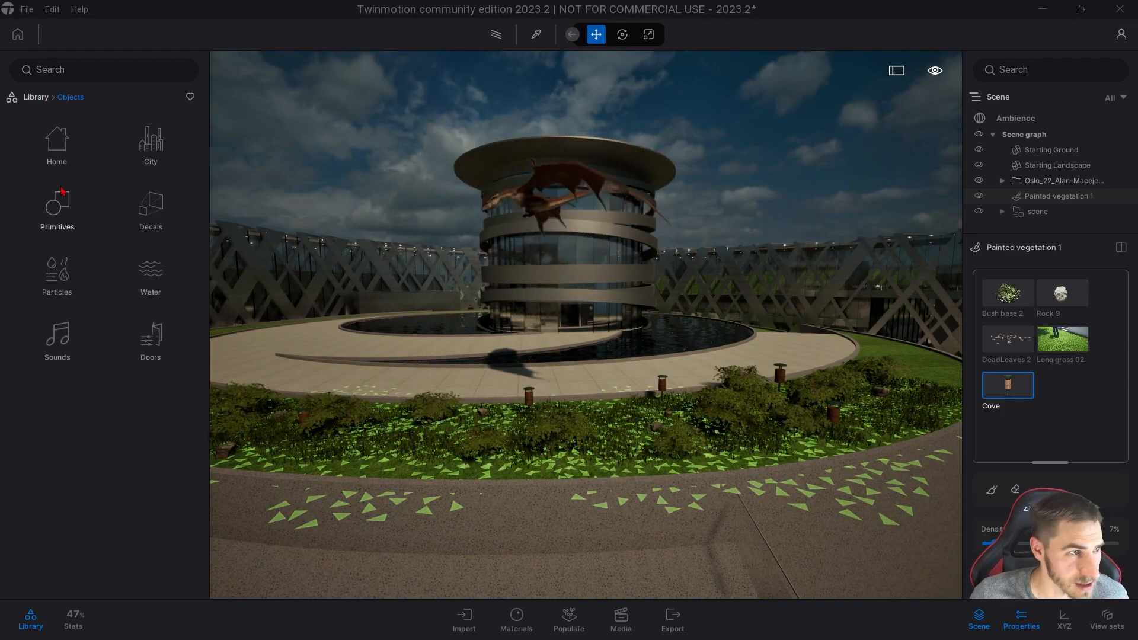
pyautogui.click(57, 144)
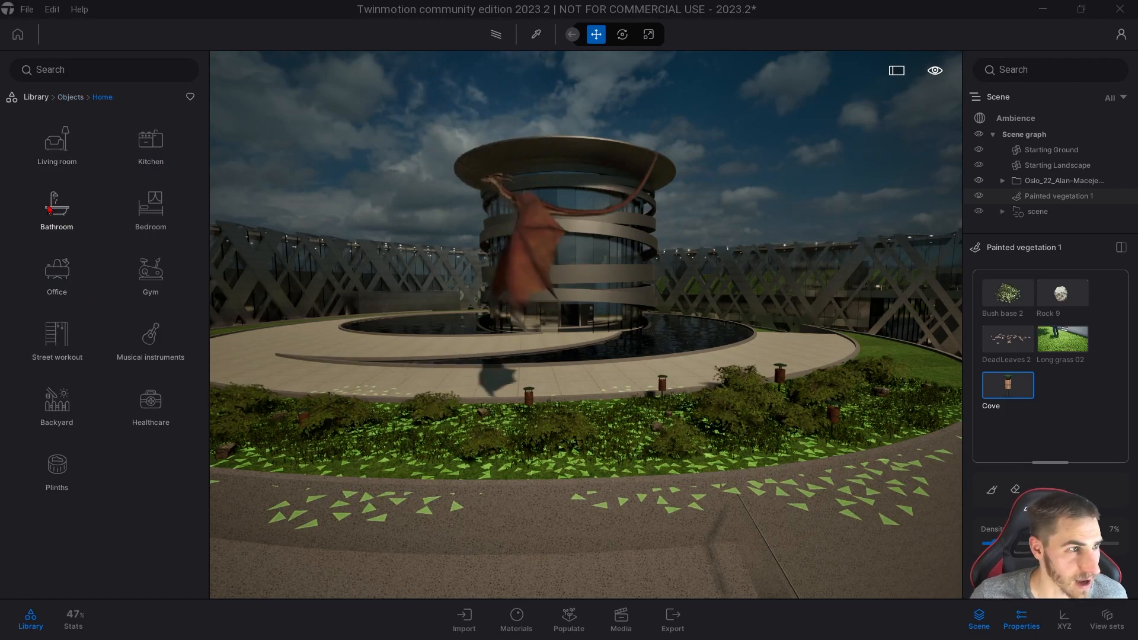
pyautogui.click(56, 207)
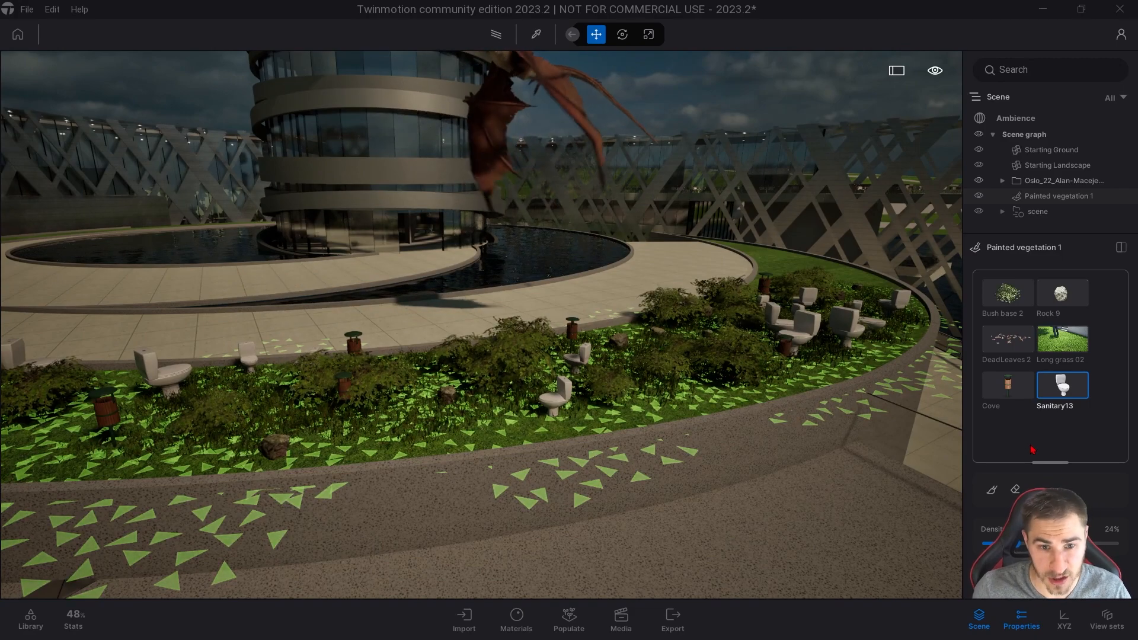
pyautogui.click(990, 489)
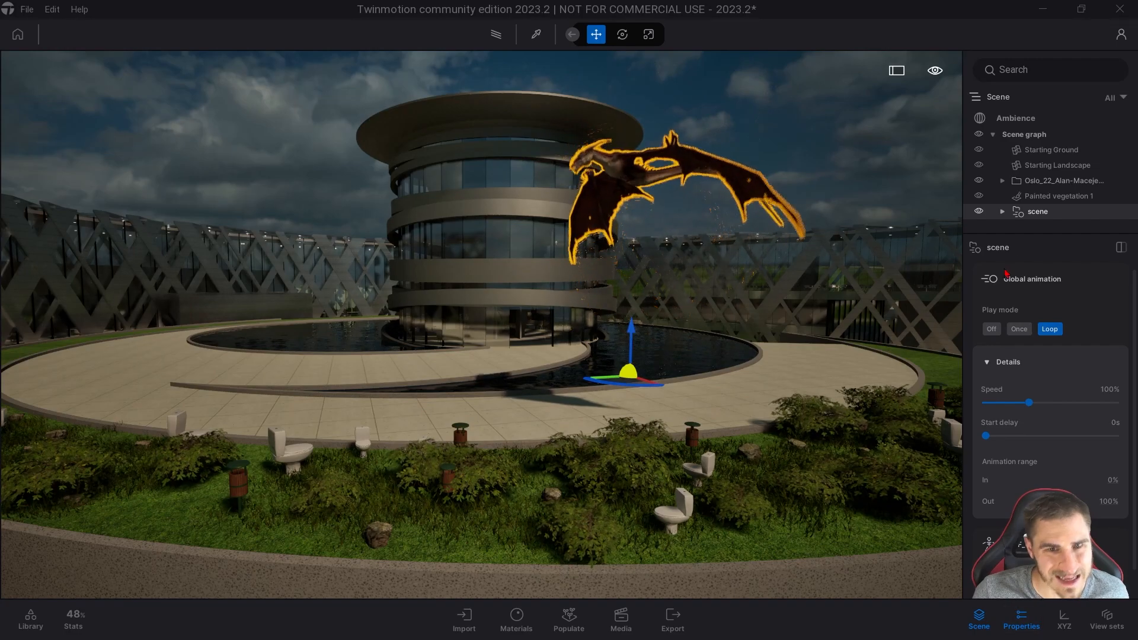
# - Select Lake 01 beside the concrete wall to show its water colour, weather and 1 m depth settings
pyautogui.click(1056, 196)
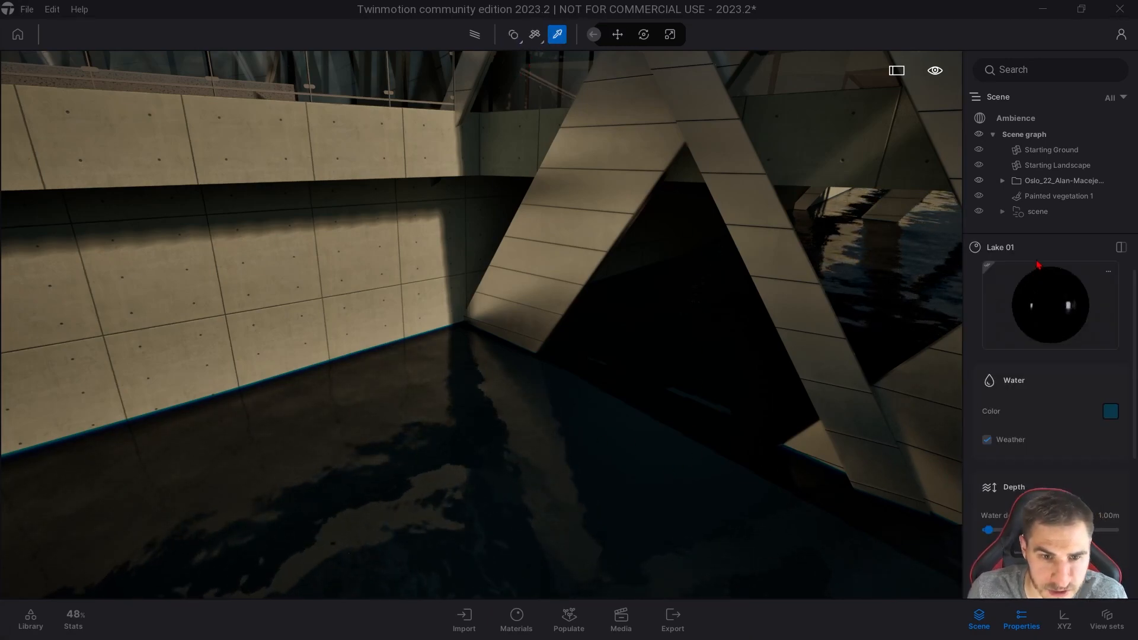
# - Move Lake 01's outline points so the water spreads further beneath the facade supports
pyautogui.scroll(-3)
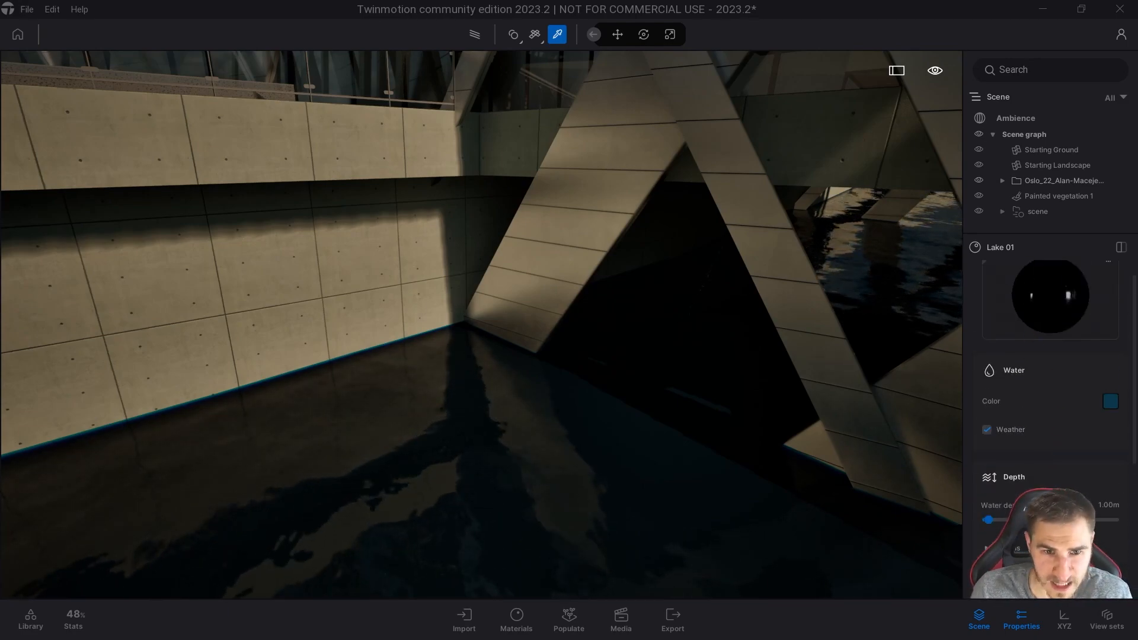
pyautogui.scroll(-3)
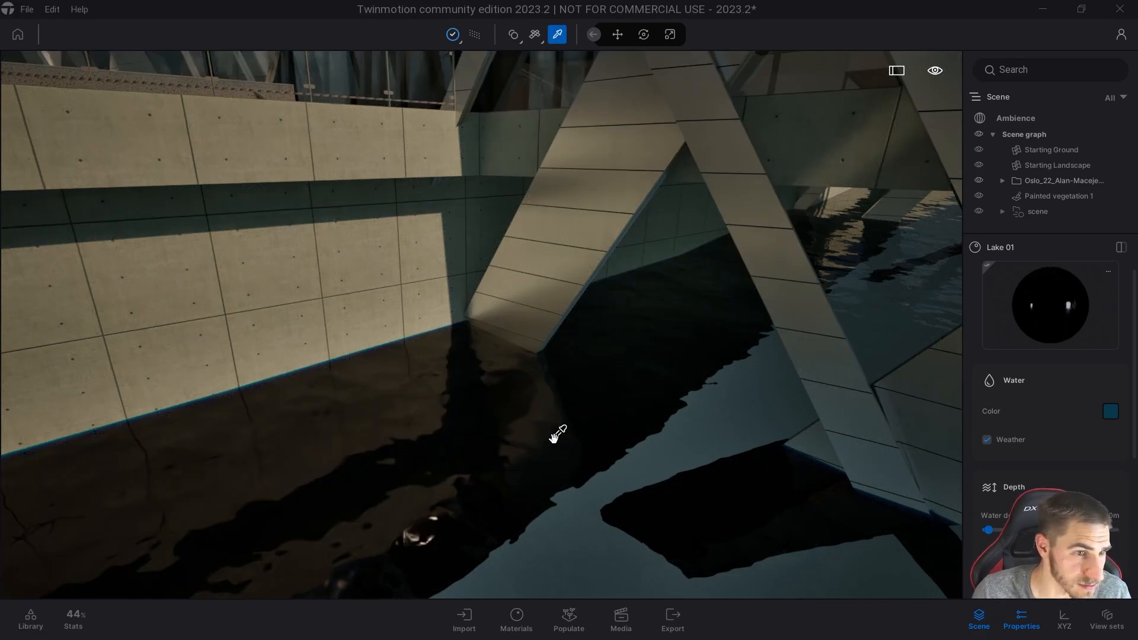
pyautogui.click(616, 35)
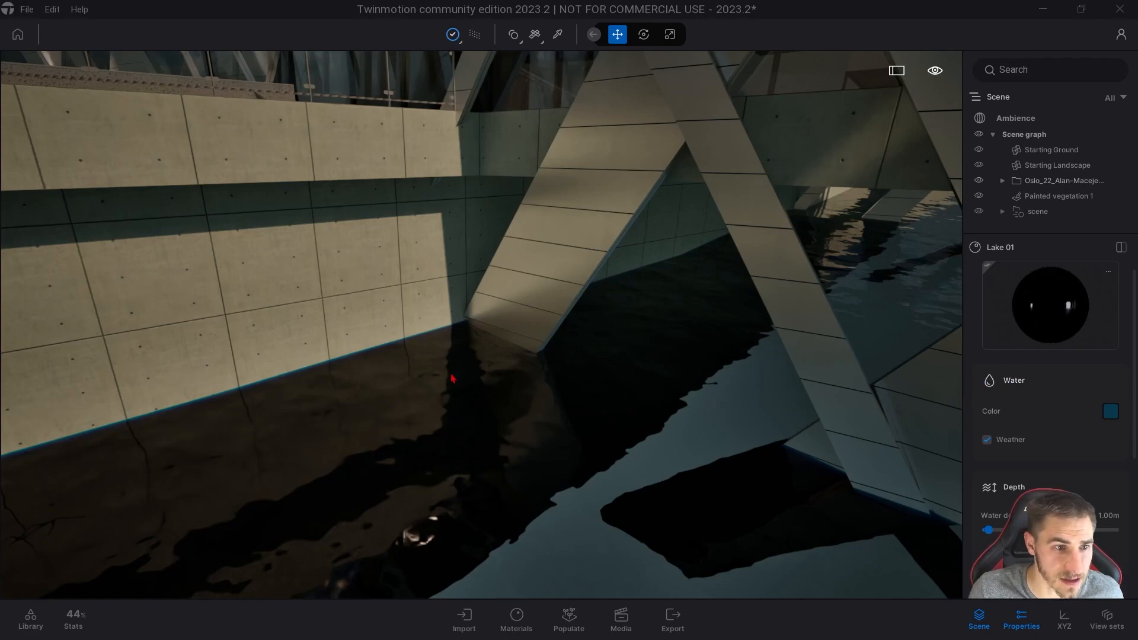
pyautogui.moveTo(900, 433)
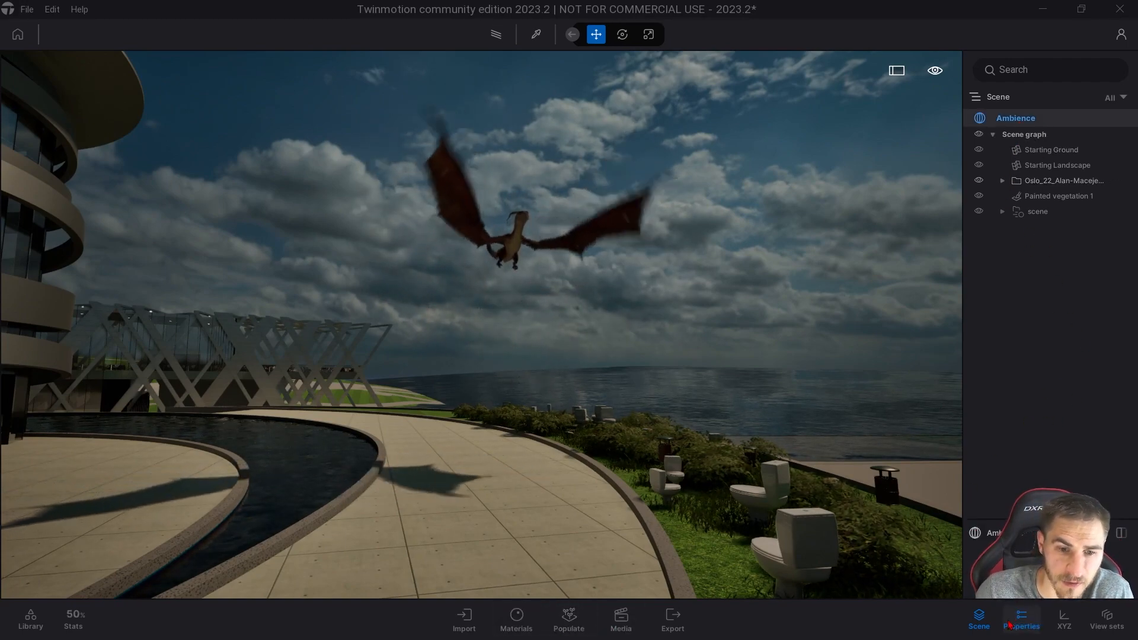
# - Drag the Ambience Env Weather slider toward rain for a stormy sky over the terrace
pyautogui.click(1020, 620)
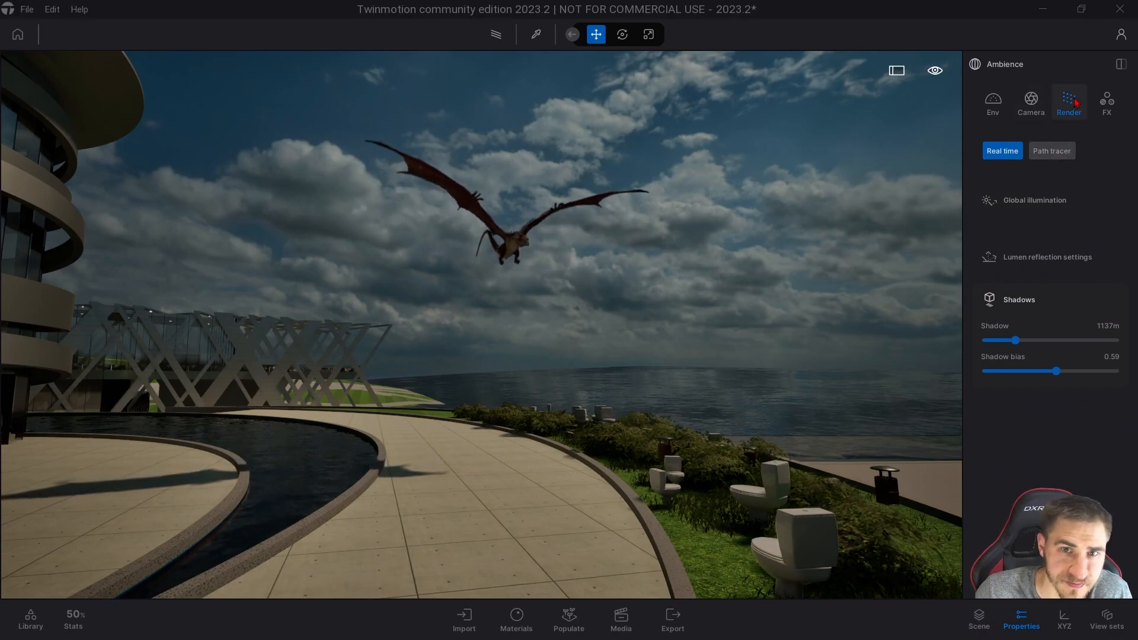
pyautogui.click(992, 102)
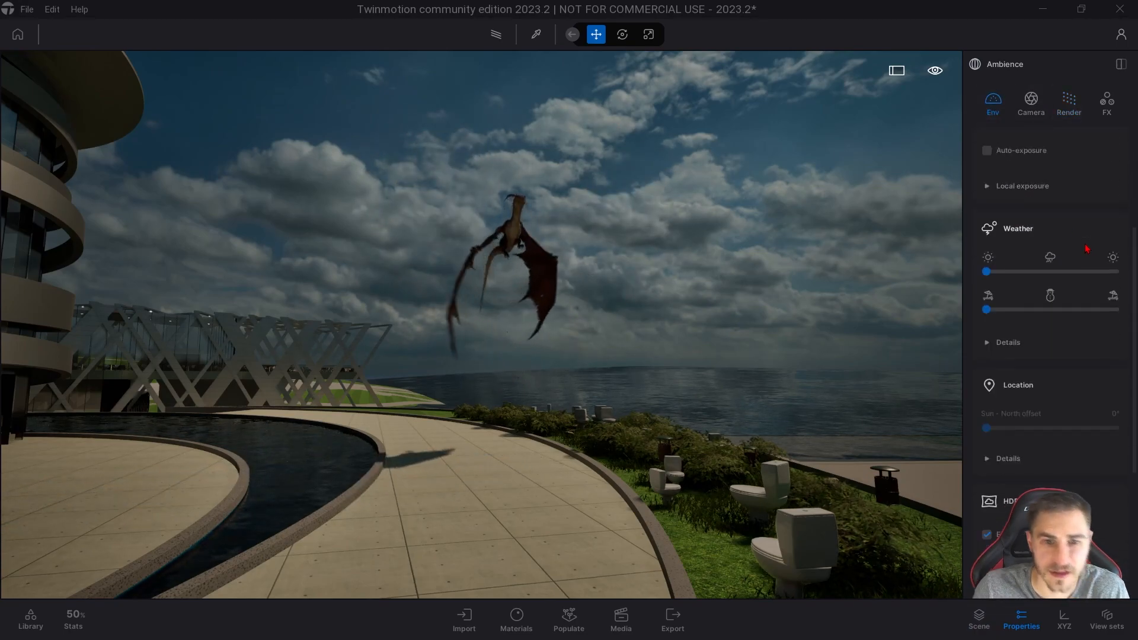
pyautogui.scroll(-3)
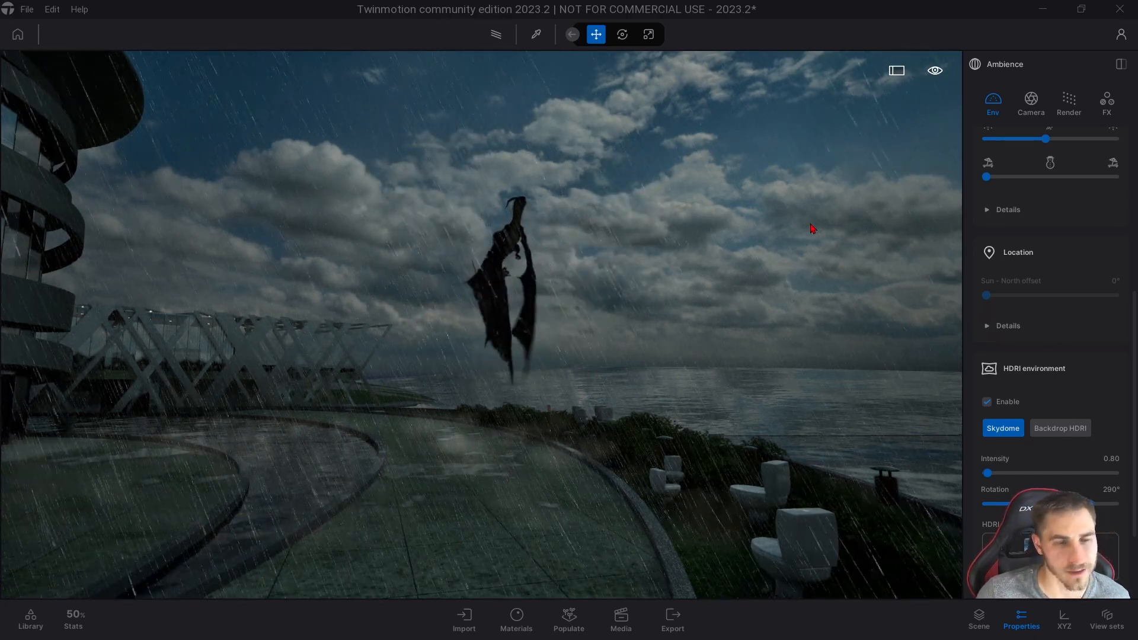
# - Expand Weather Details to reveal height fog 7%, wind speed 5.00 and wind direction
pyautogui.scroll(3)
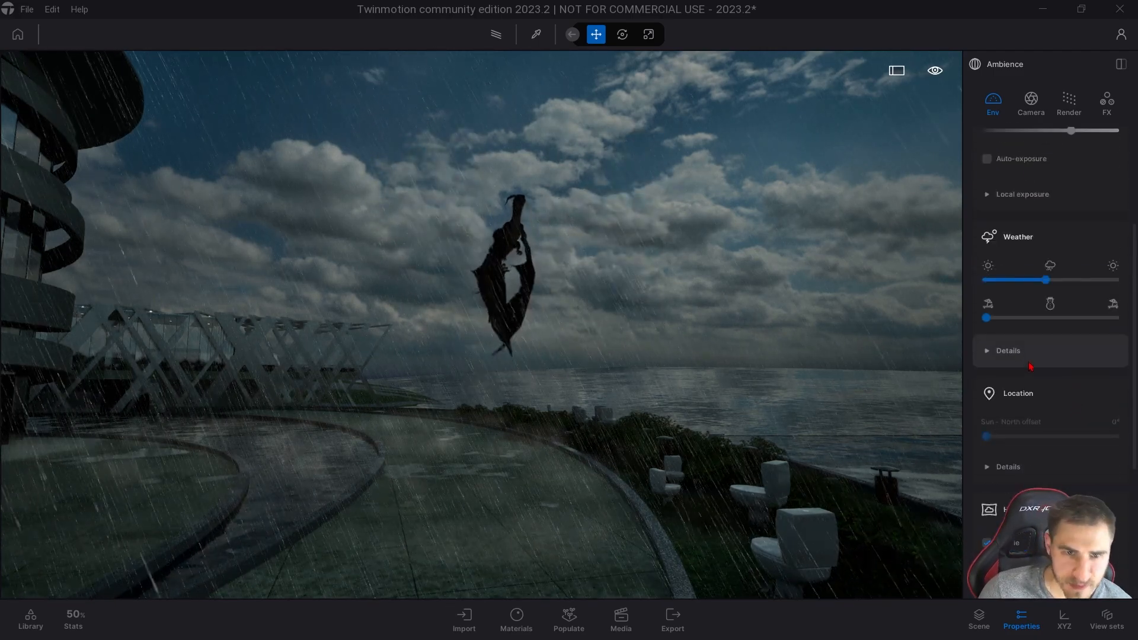
pyautogui.click(1007, 351)
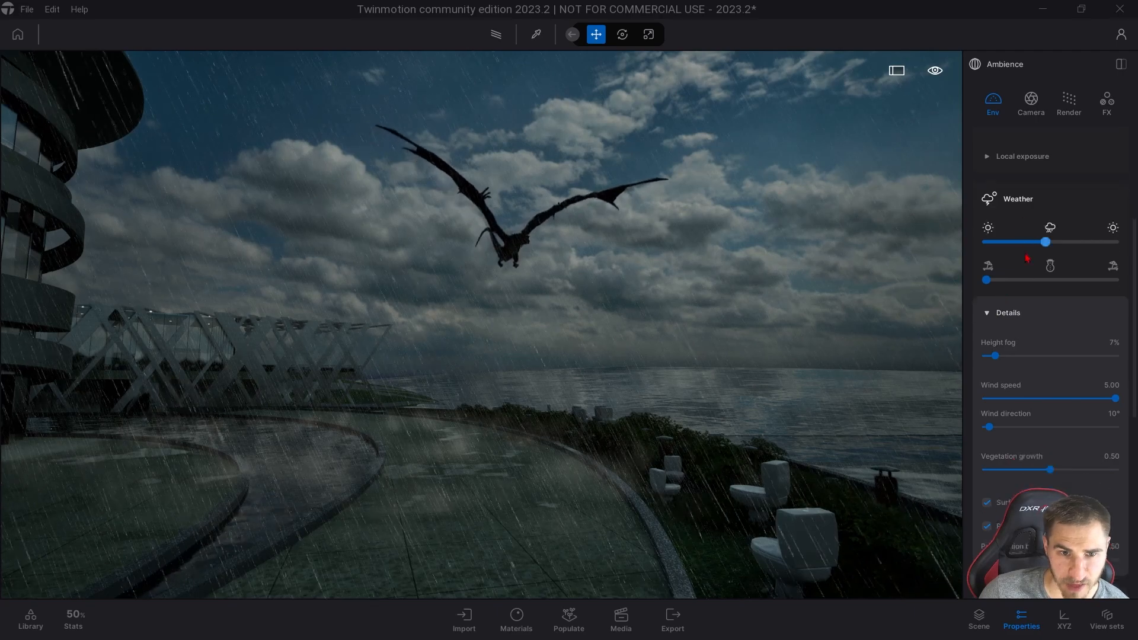